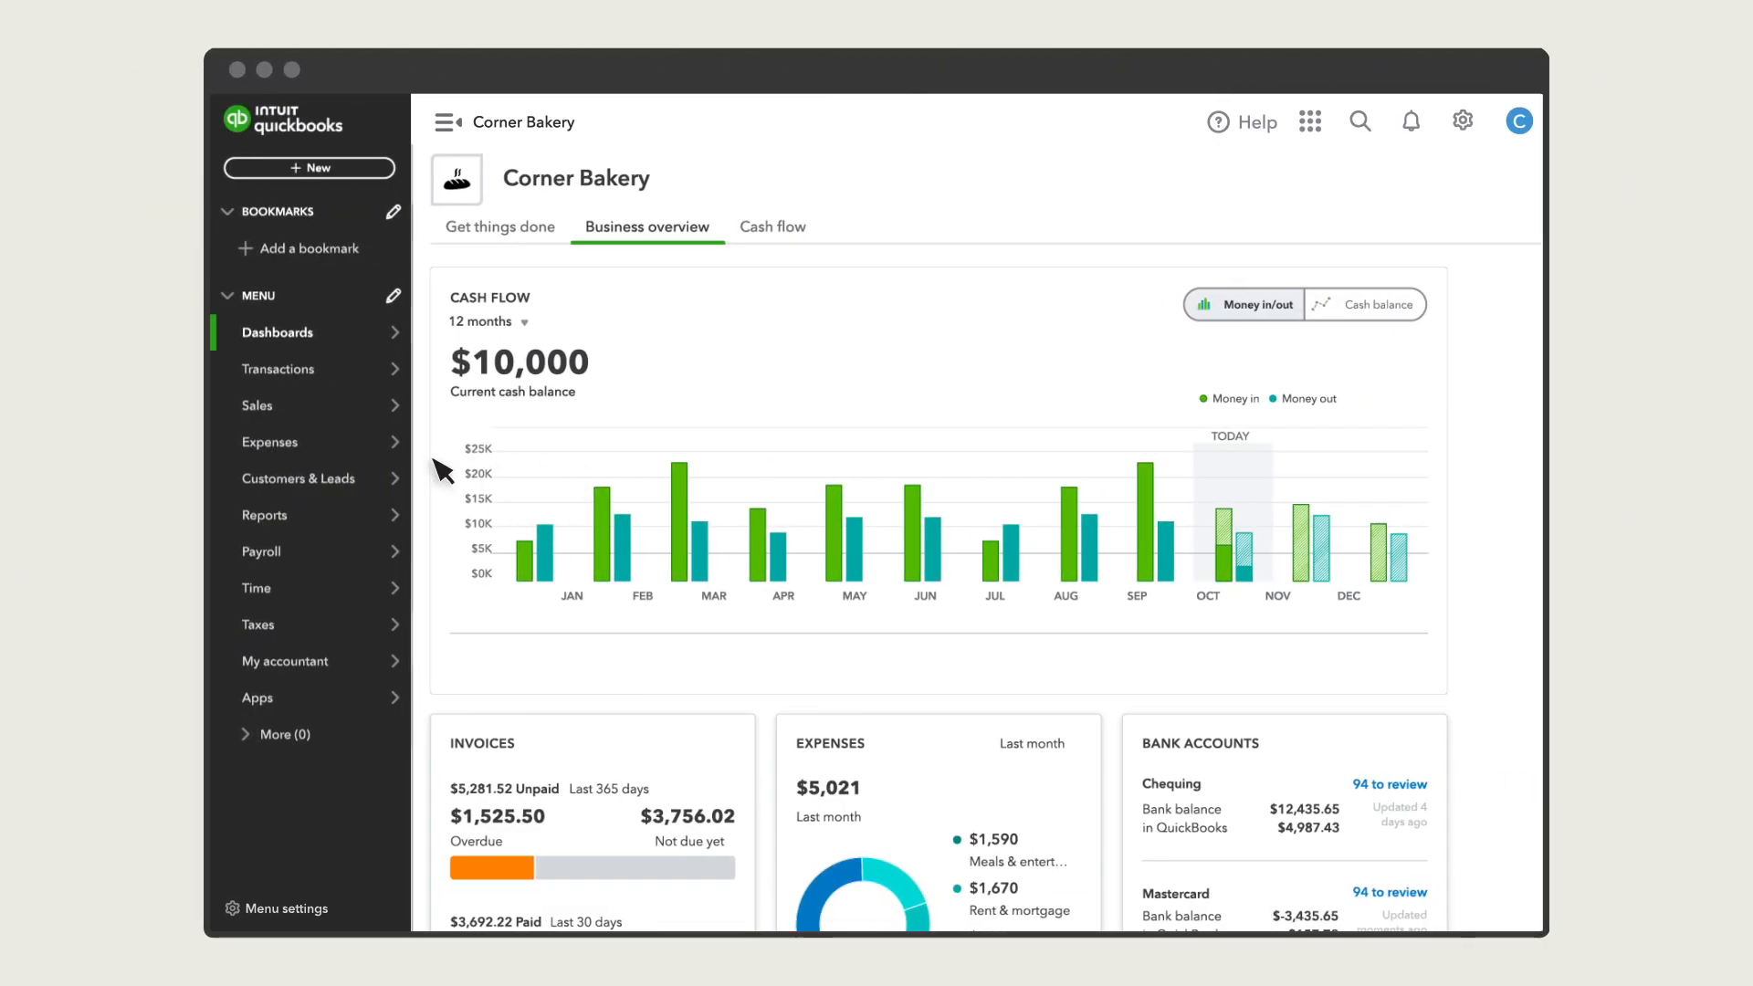
- Show the Suppliers list under Expenses for Corner Bakery
{"action": "left_click", "coordinate": [268, 442]}
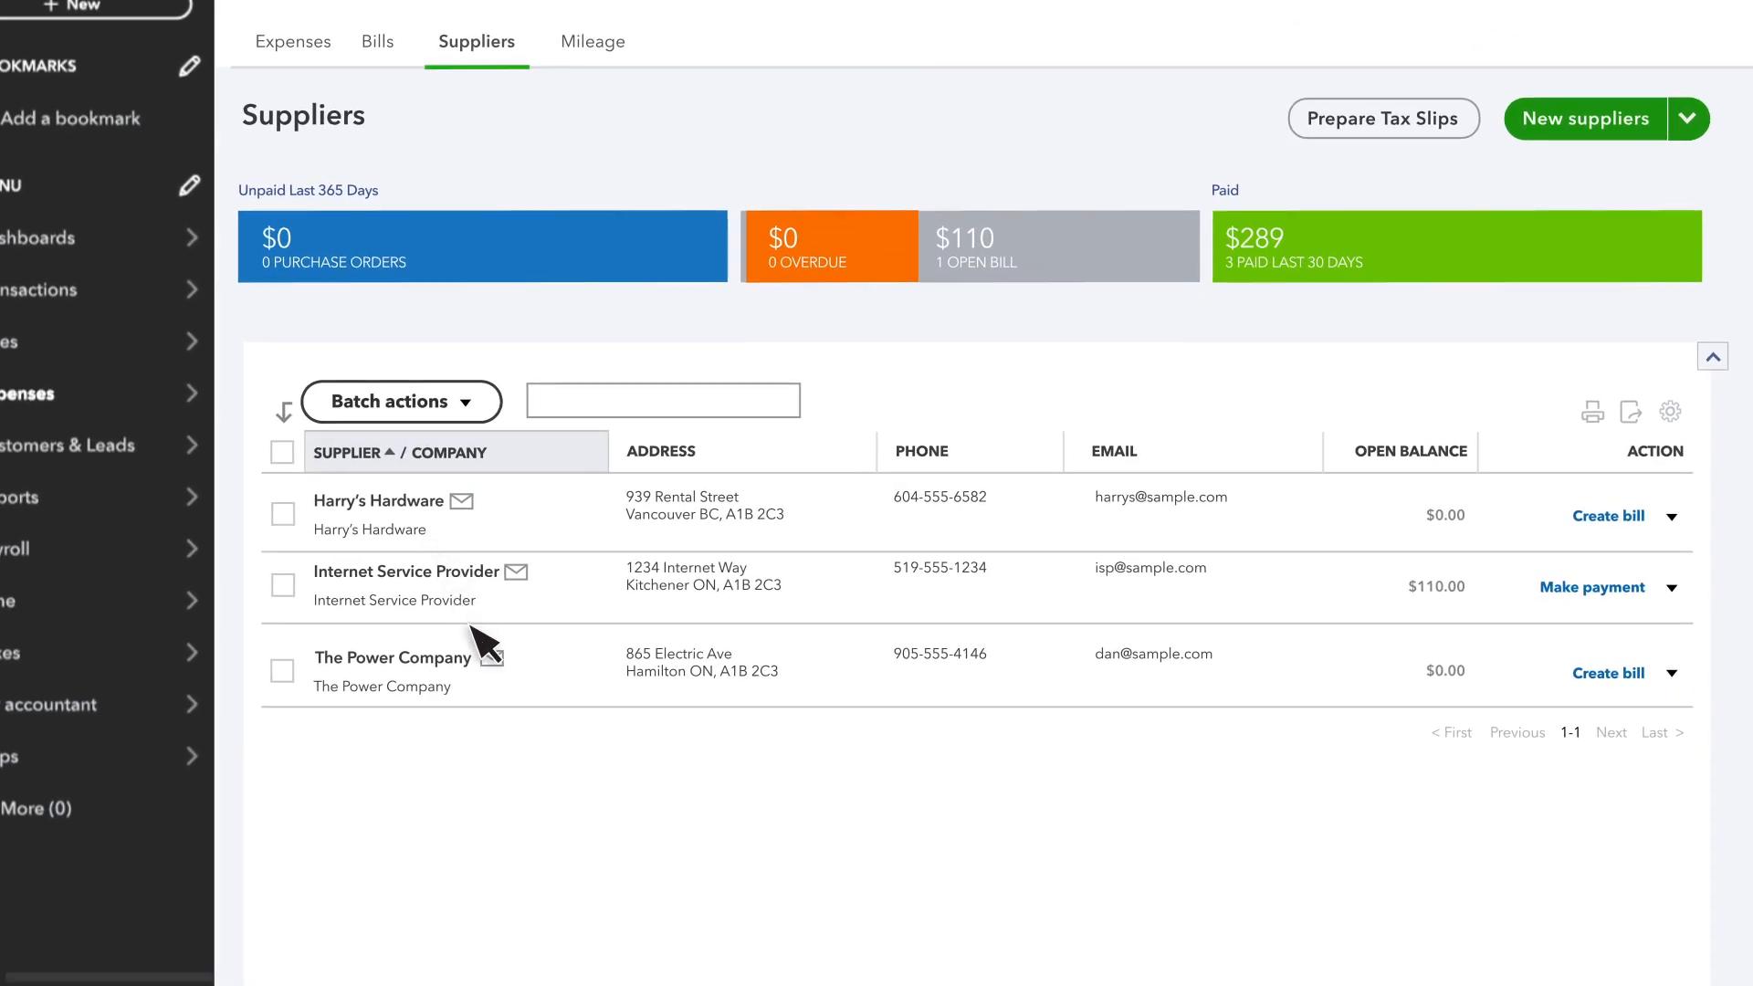
{"action": "mouse_move", "coordinate": [542, 778]}
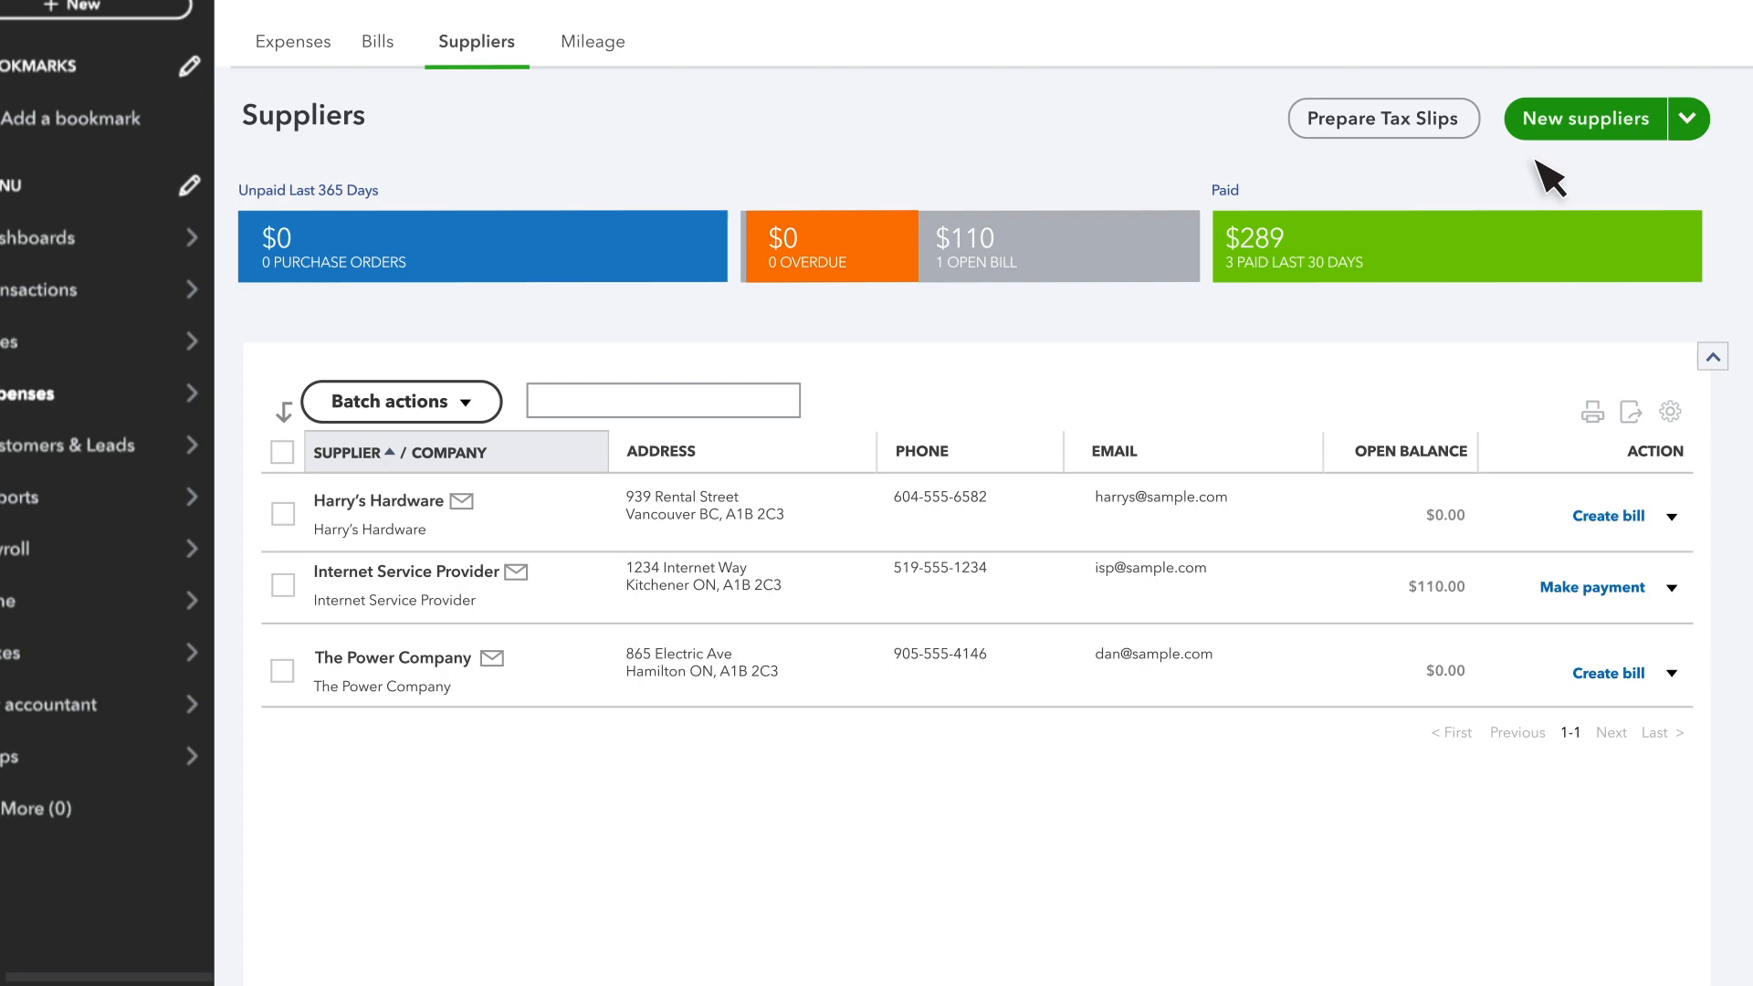
- Create supplier Rick's Rentals and autofill its contact details and Hamilton address from the network match
{"action": "left_click", "coordinate": [1585, 119]}
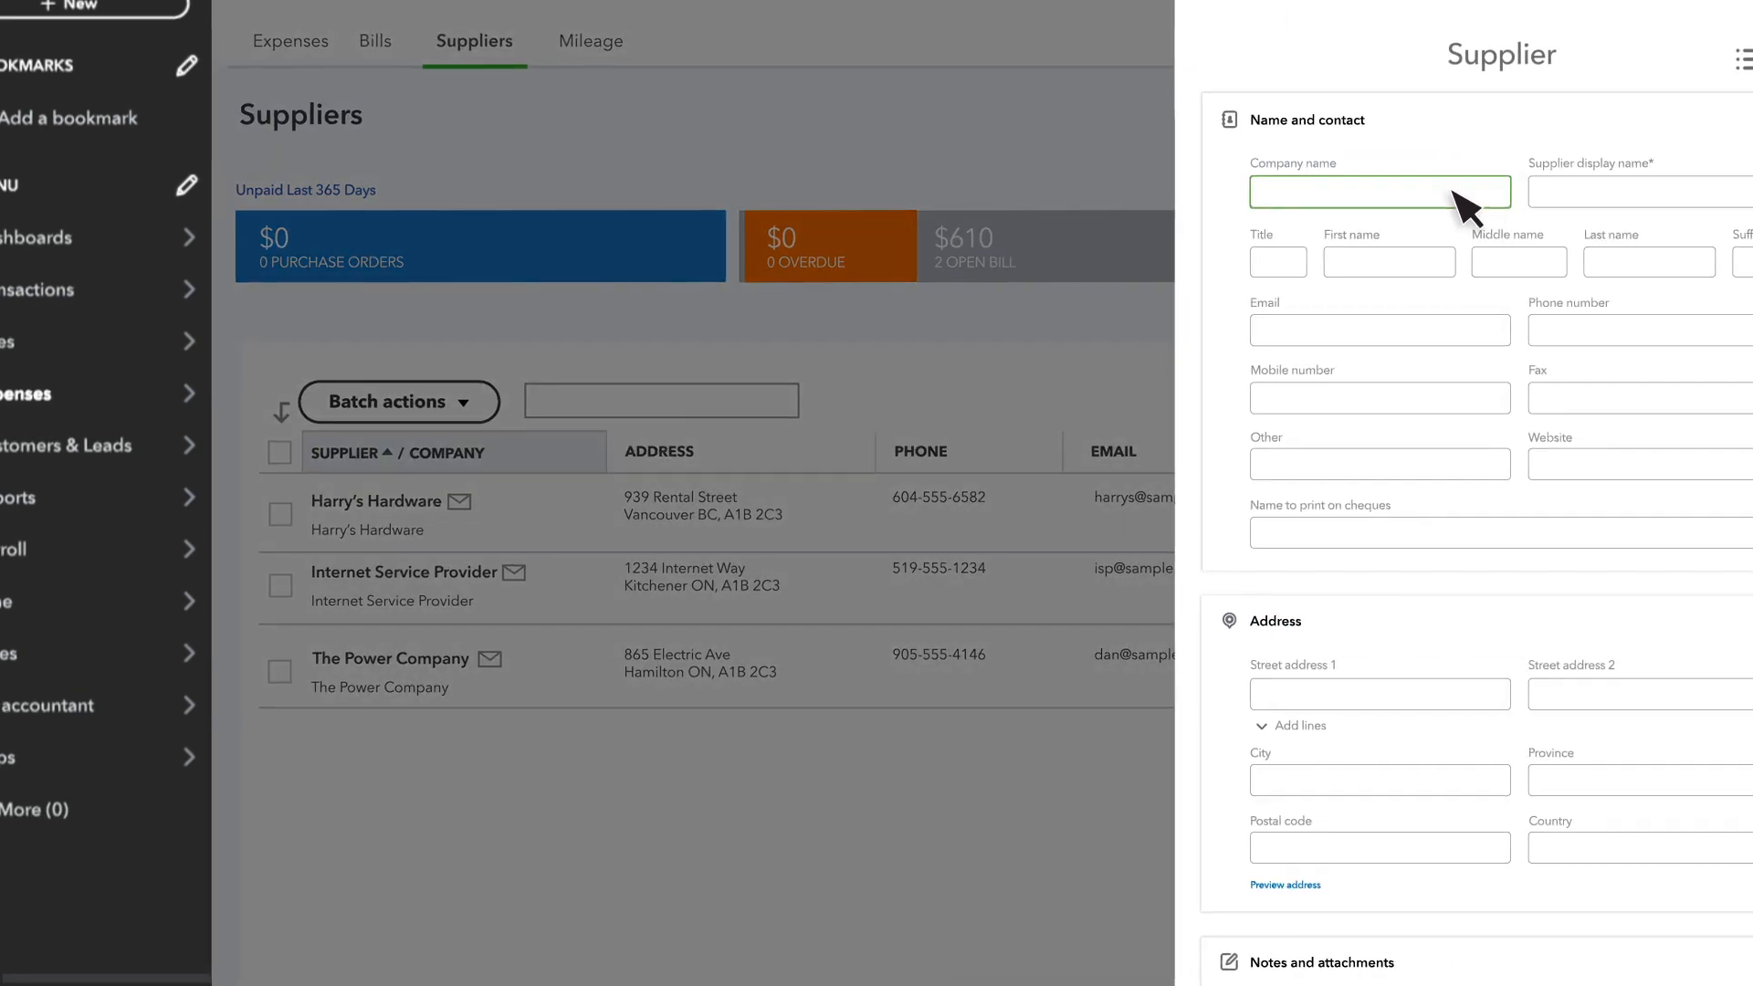
{"action": "type", "text": "Rick's Rentals"}
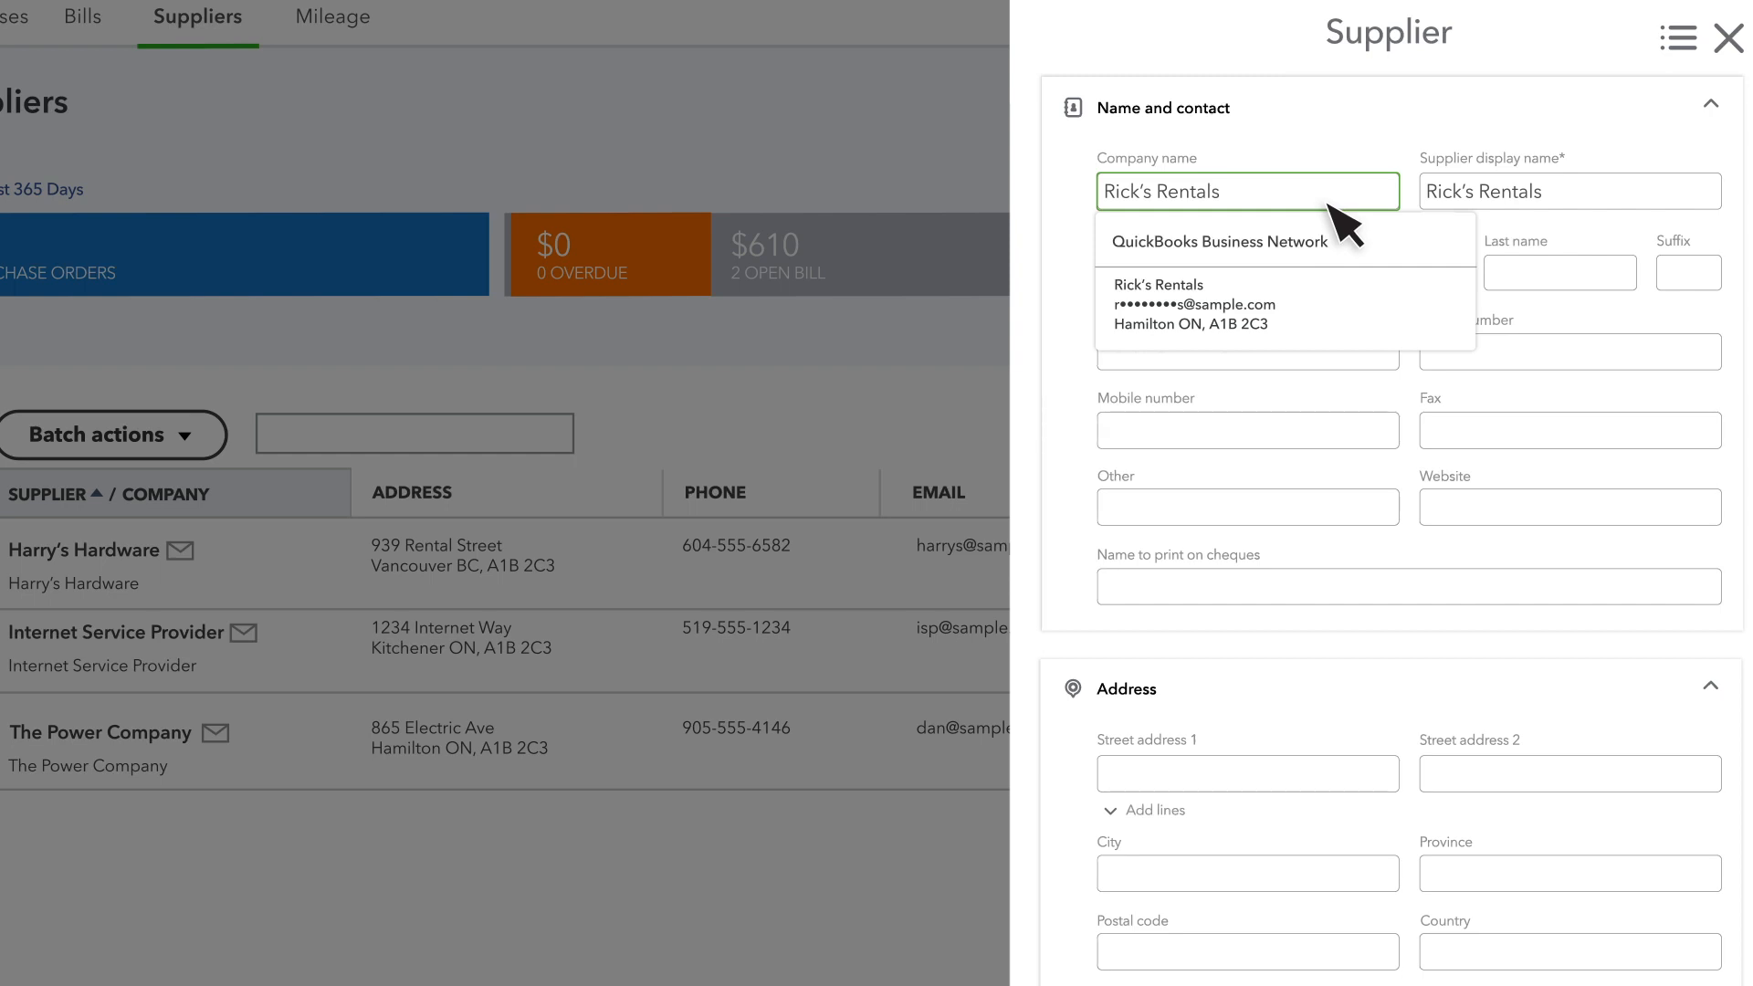
{"action": "left_click", "coordinate": [1158, 285]}
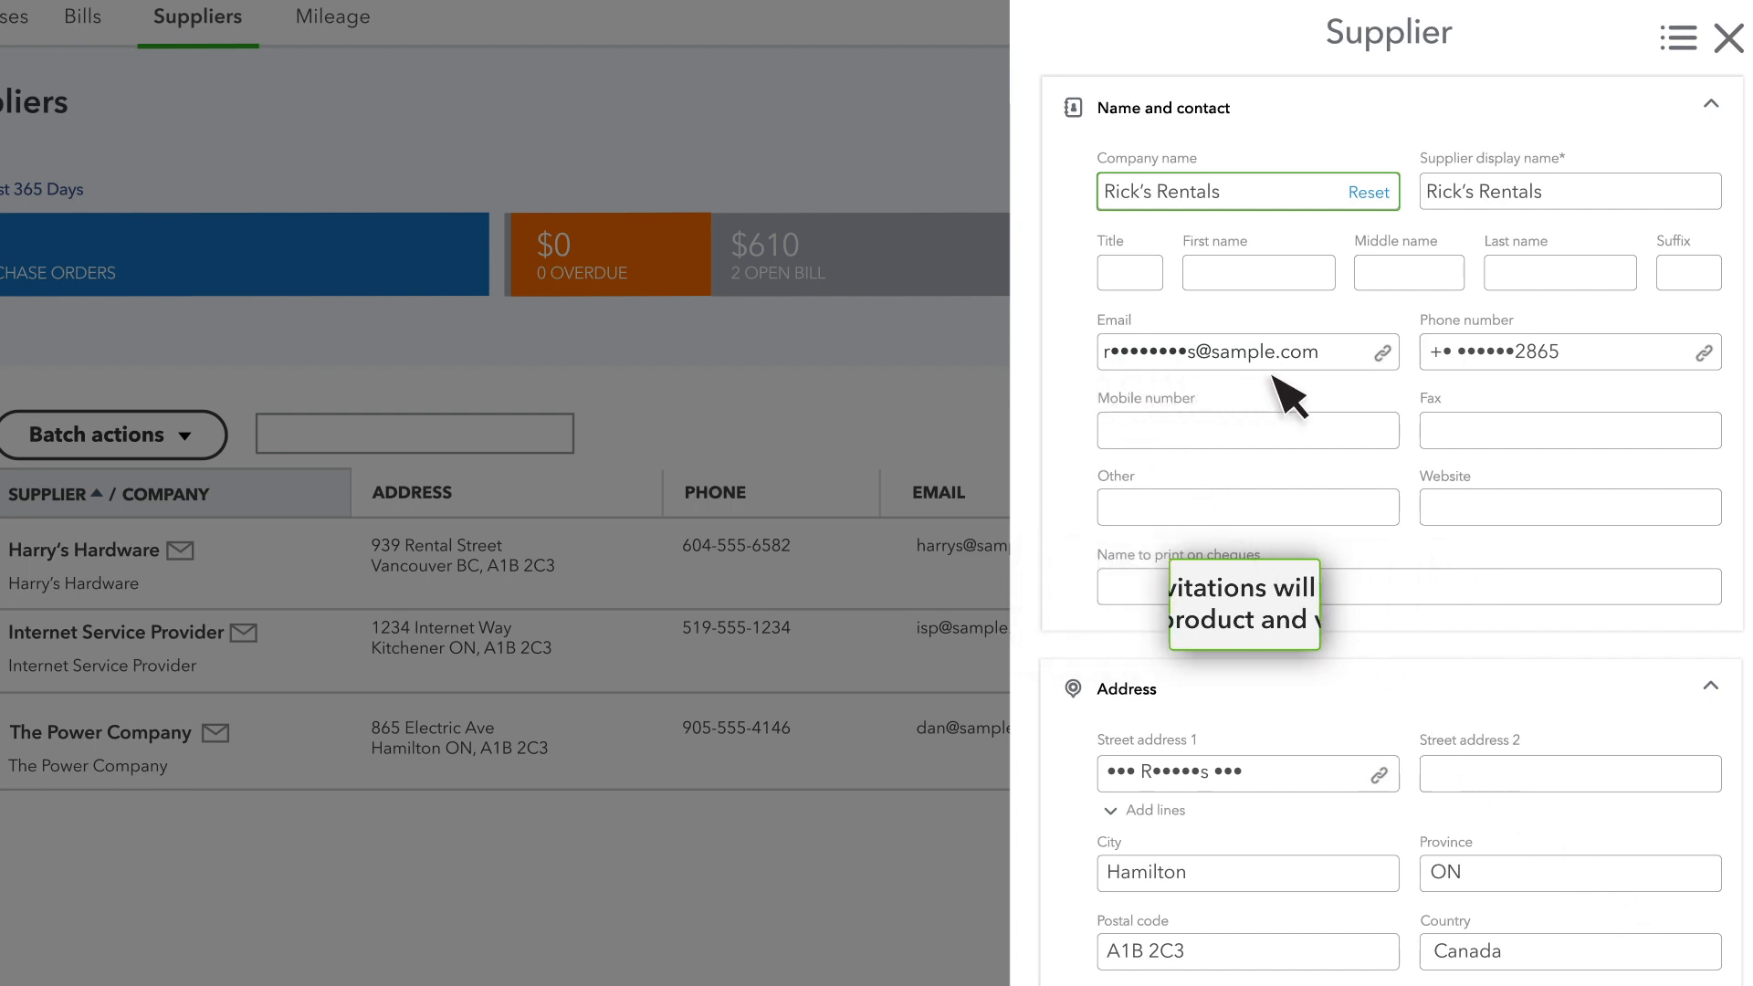
{"action": "mouse_move", "coordinate": [1654, 385]}
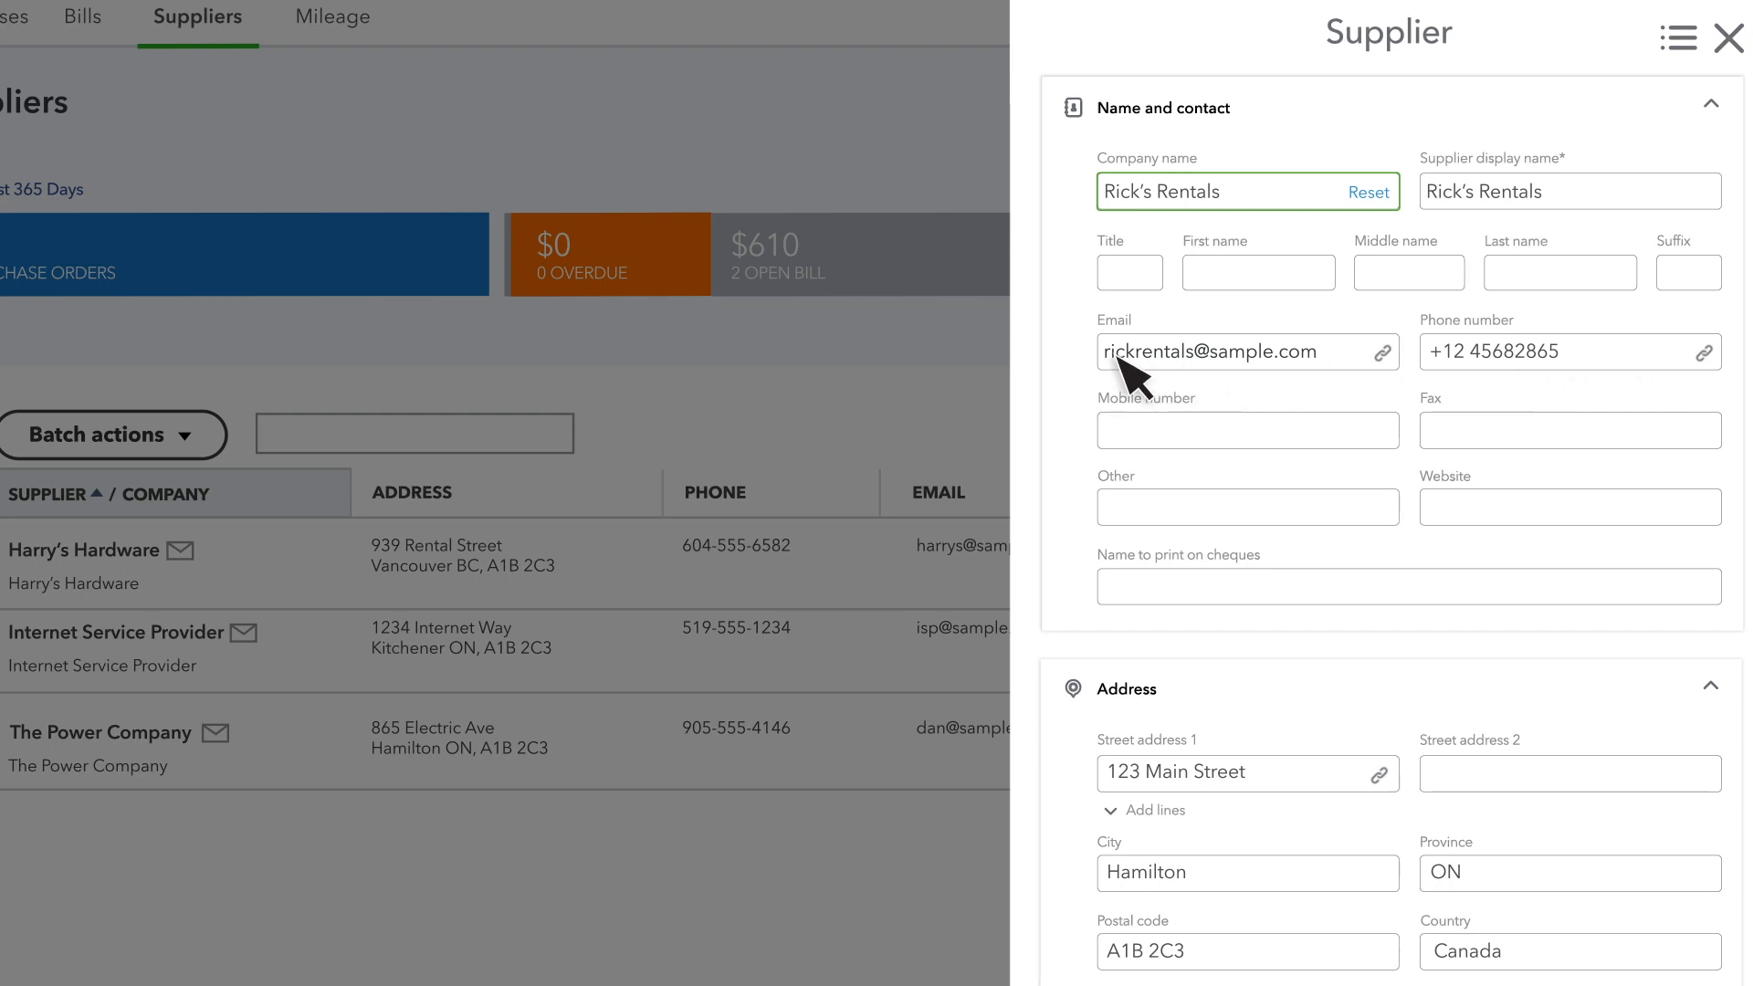
{"action": "mouse_move", "coordinate": [1201, 731]}
{"action": "type", "text": "4673"}
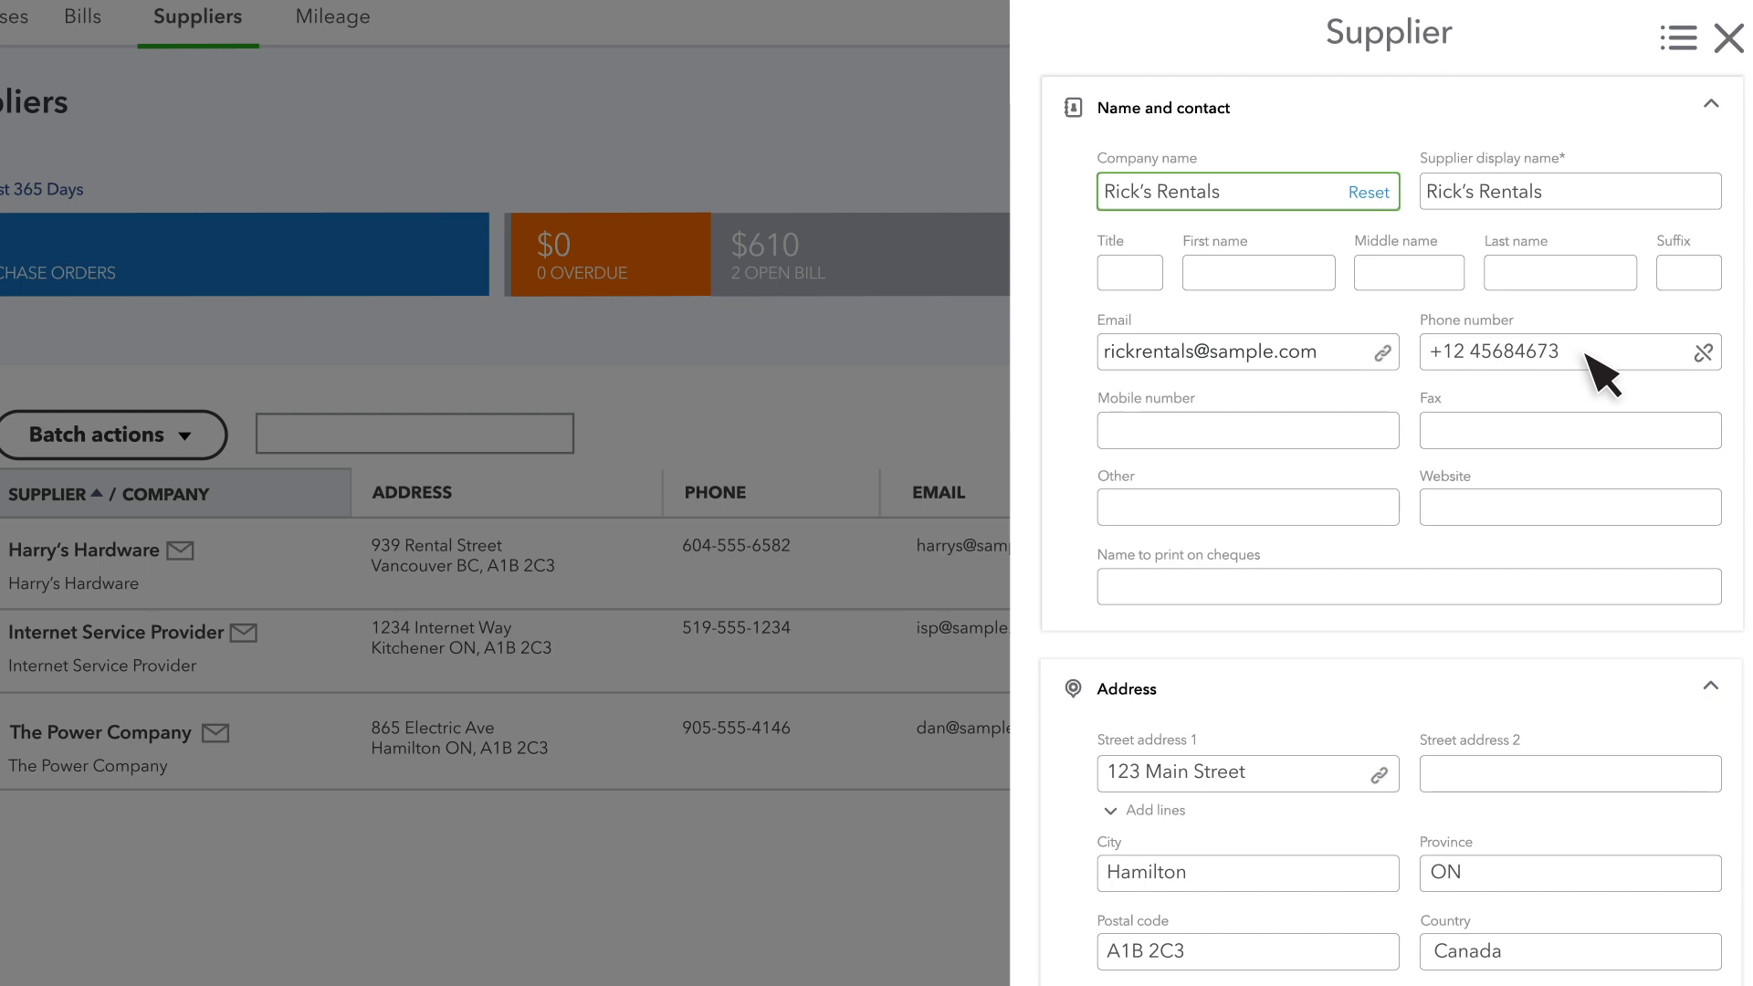
- Save Rick's Rentals and enter Larry's Lumber with T4A tracking, Business ID 121212234 and Net 30 terms
{"action": "left_click", "coordinate": [1367, 192]}
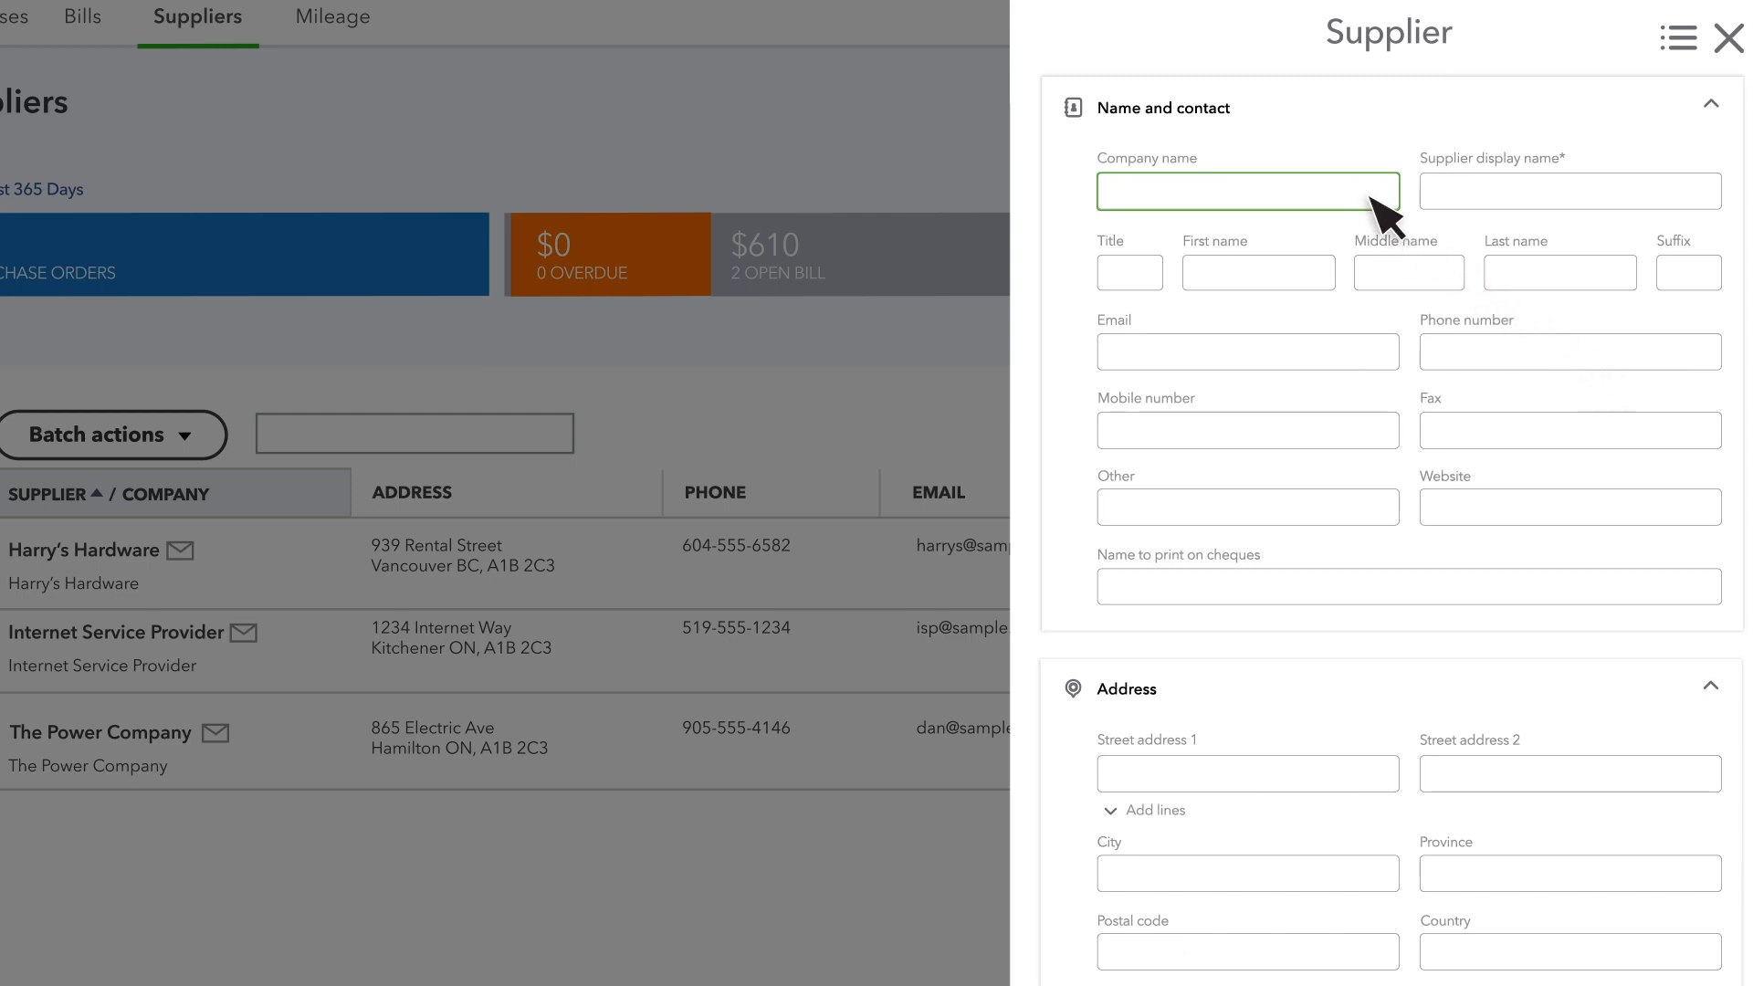
{"action": "type", "text": "Larry's Lumber"}
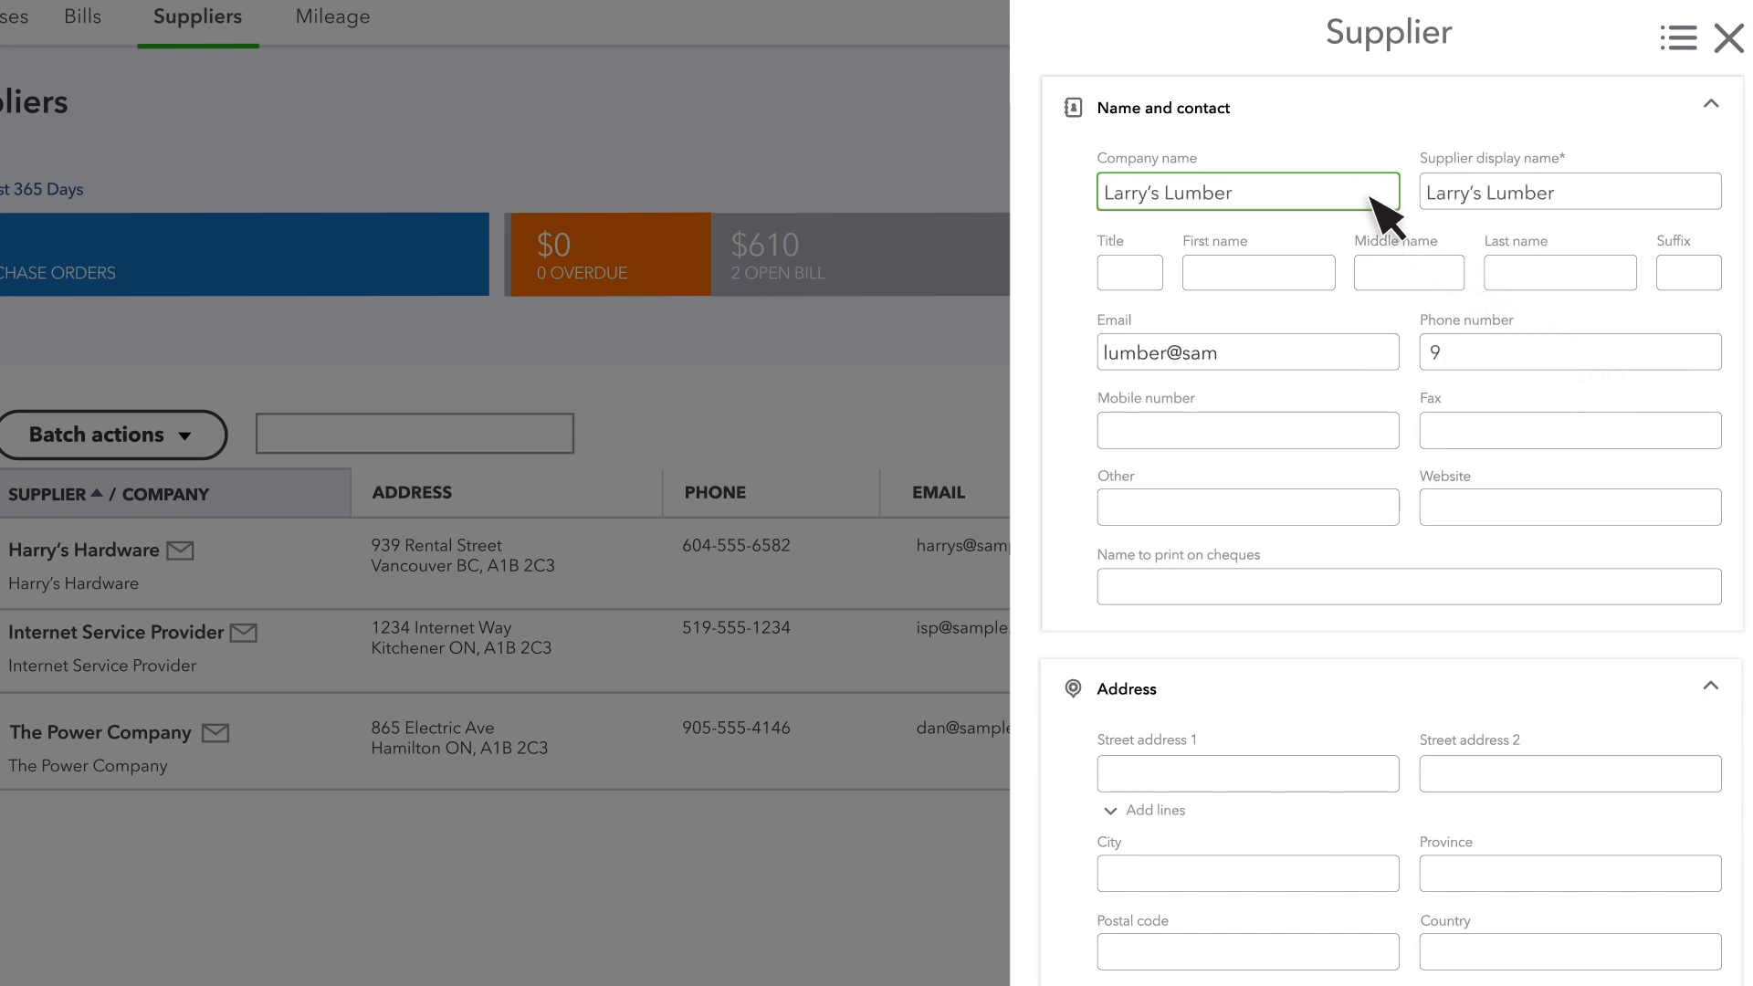
{"action": "scroll", "scroll_direction": "down", "scroll_amount": 3}
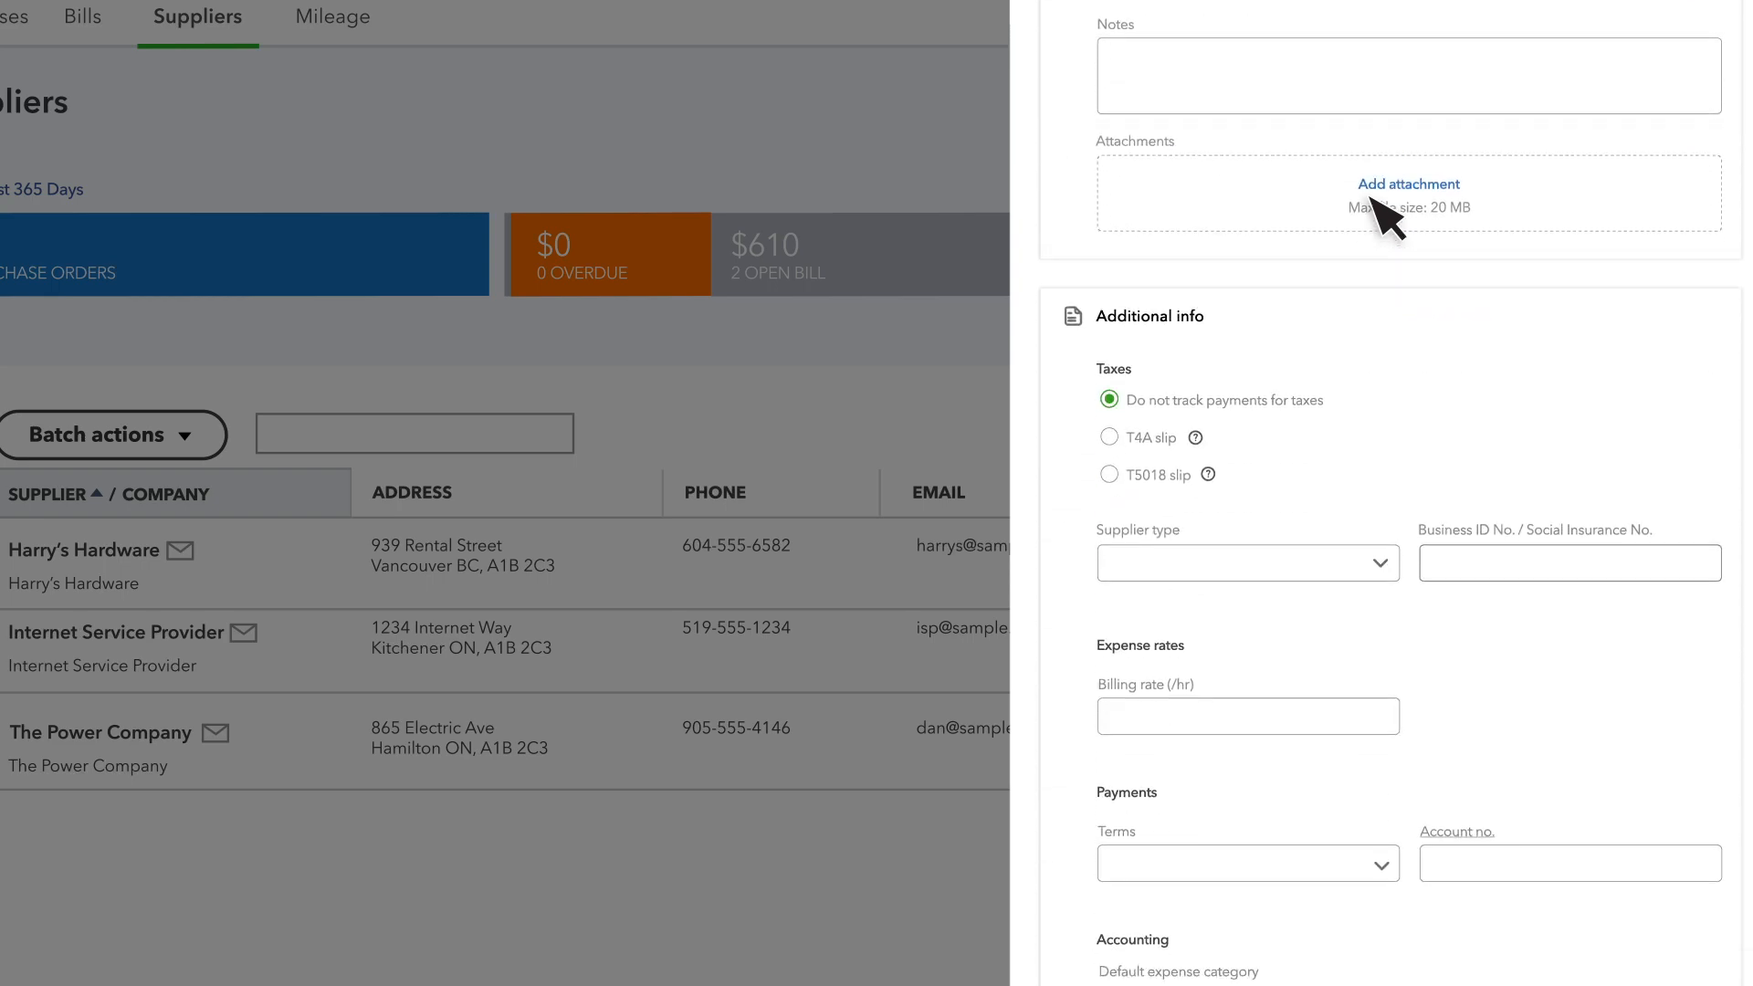
{"action": "scroll", "scroll_direction": "down", "scroll_amount": 3}
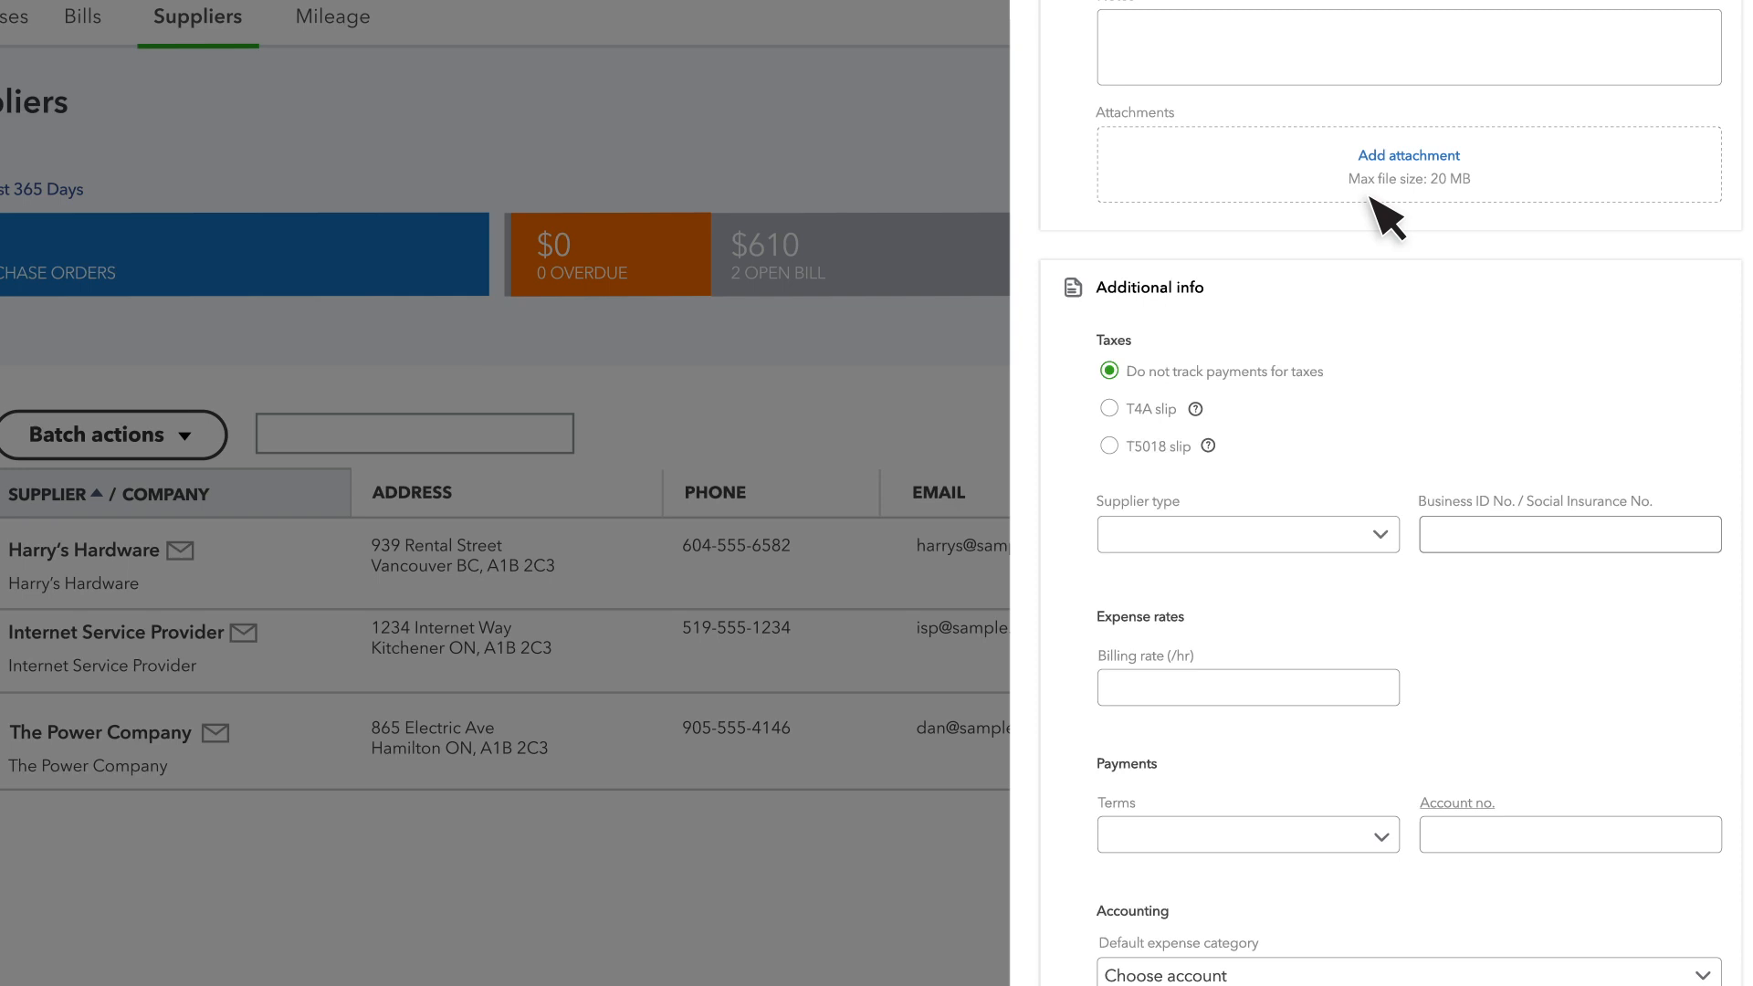
{"action": "left_click", "coordinate": [1108, 407]}
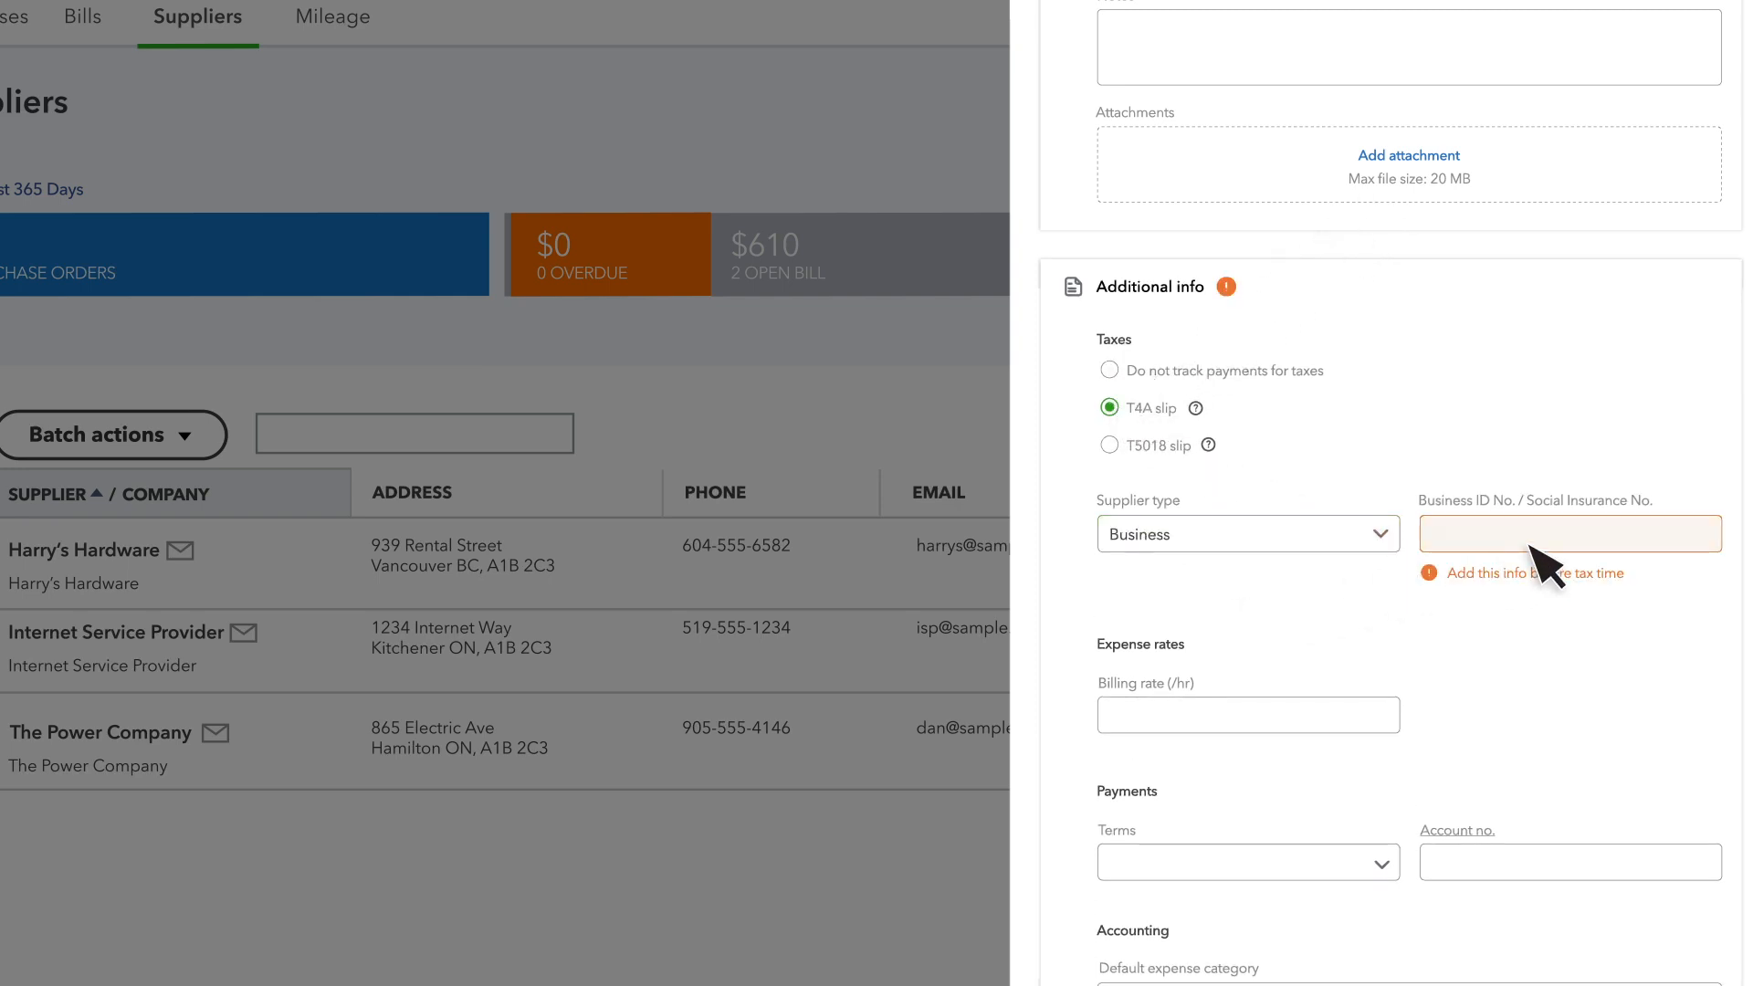
{"action": "type", "text": "121212234"}
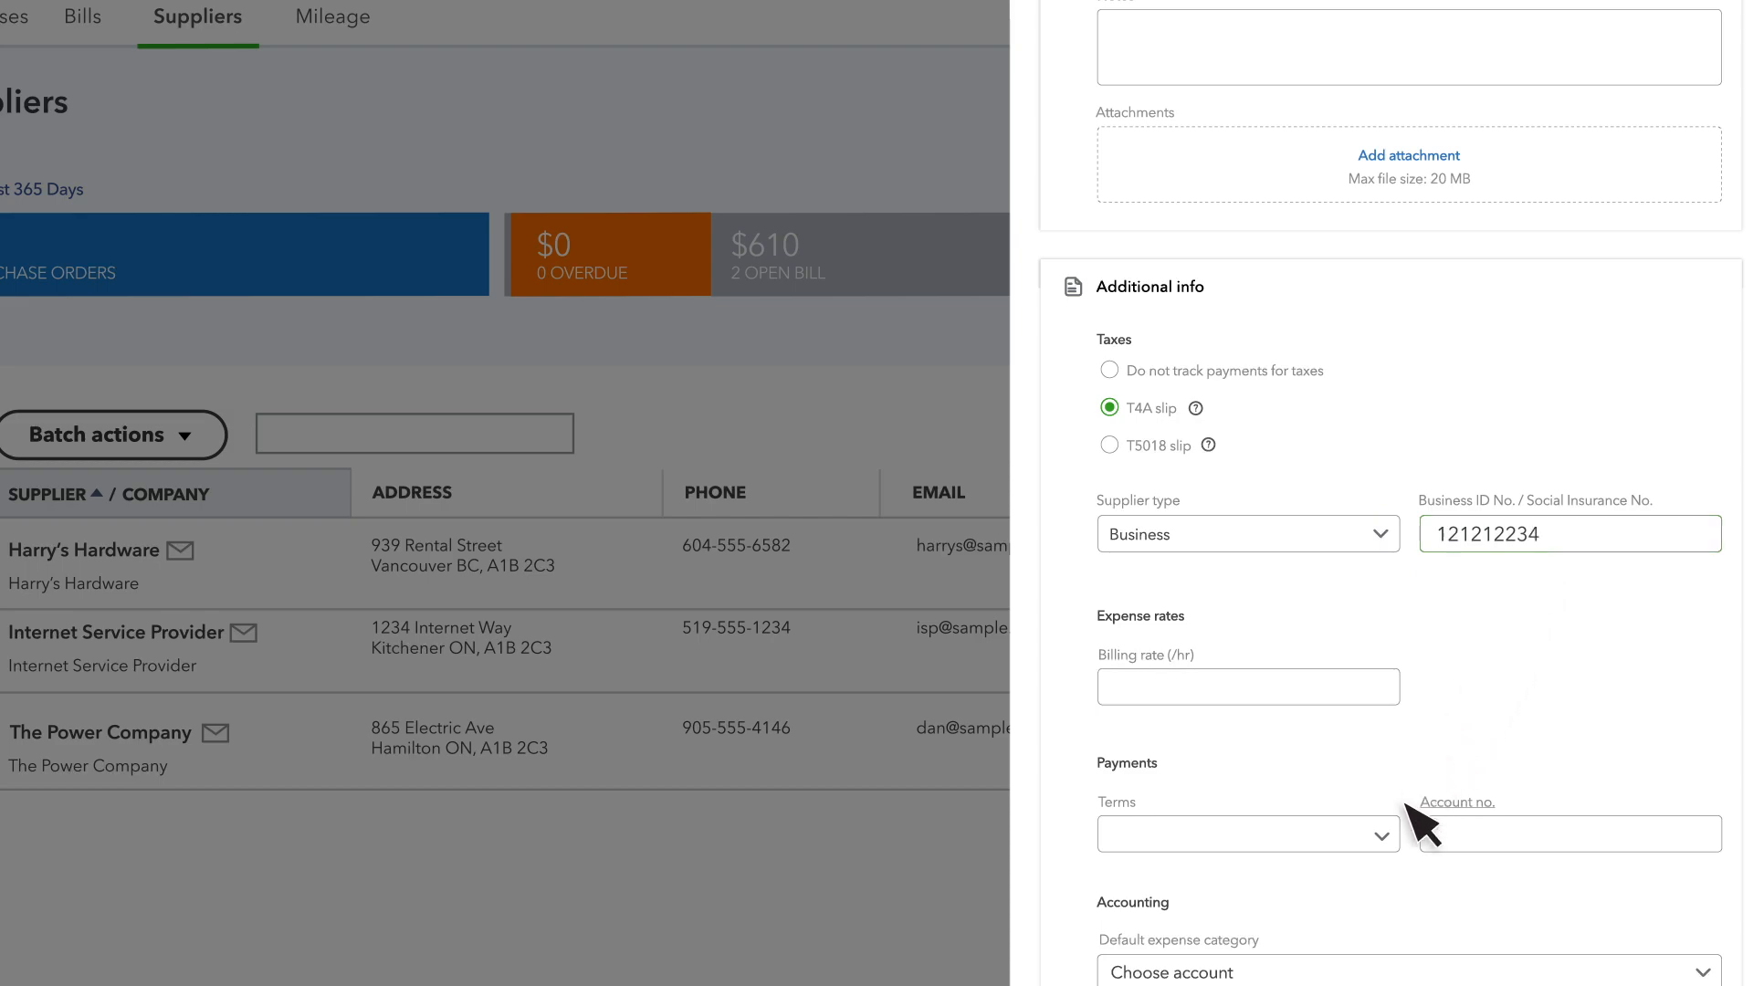
{"action": "left_click", "coordinate": [1247, 835]}
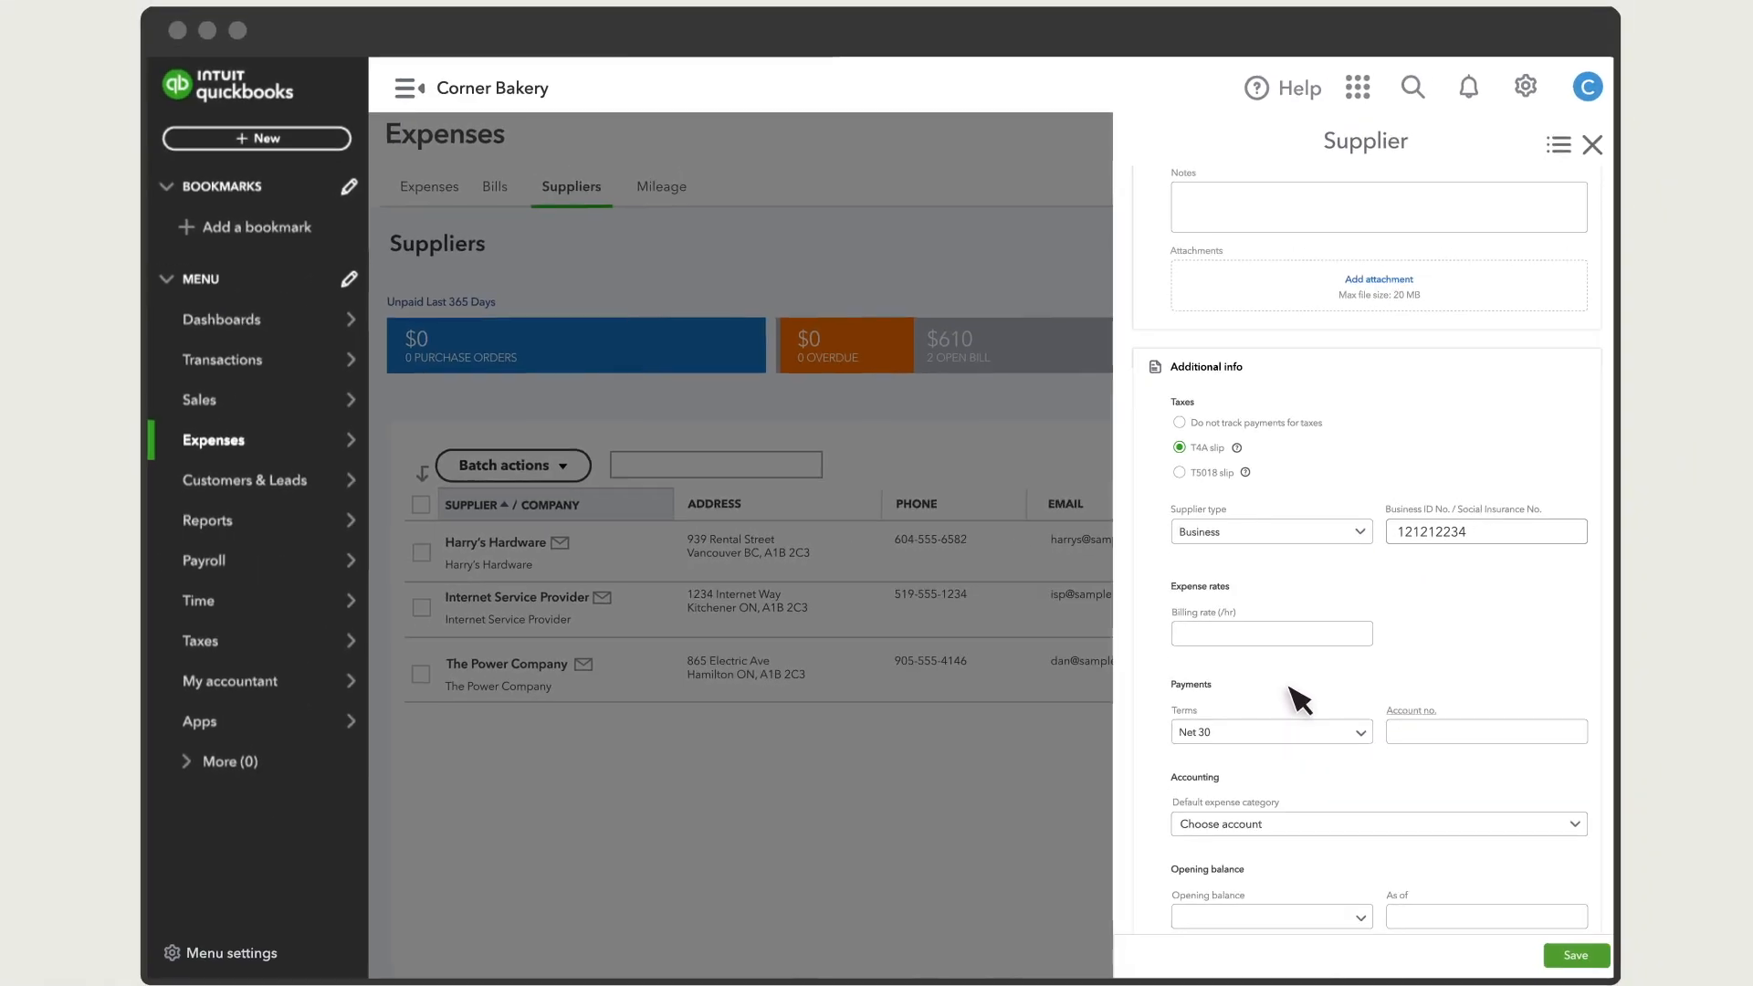
{"action": "mouse_move", "coordinate": [1443, 832]}
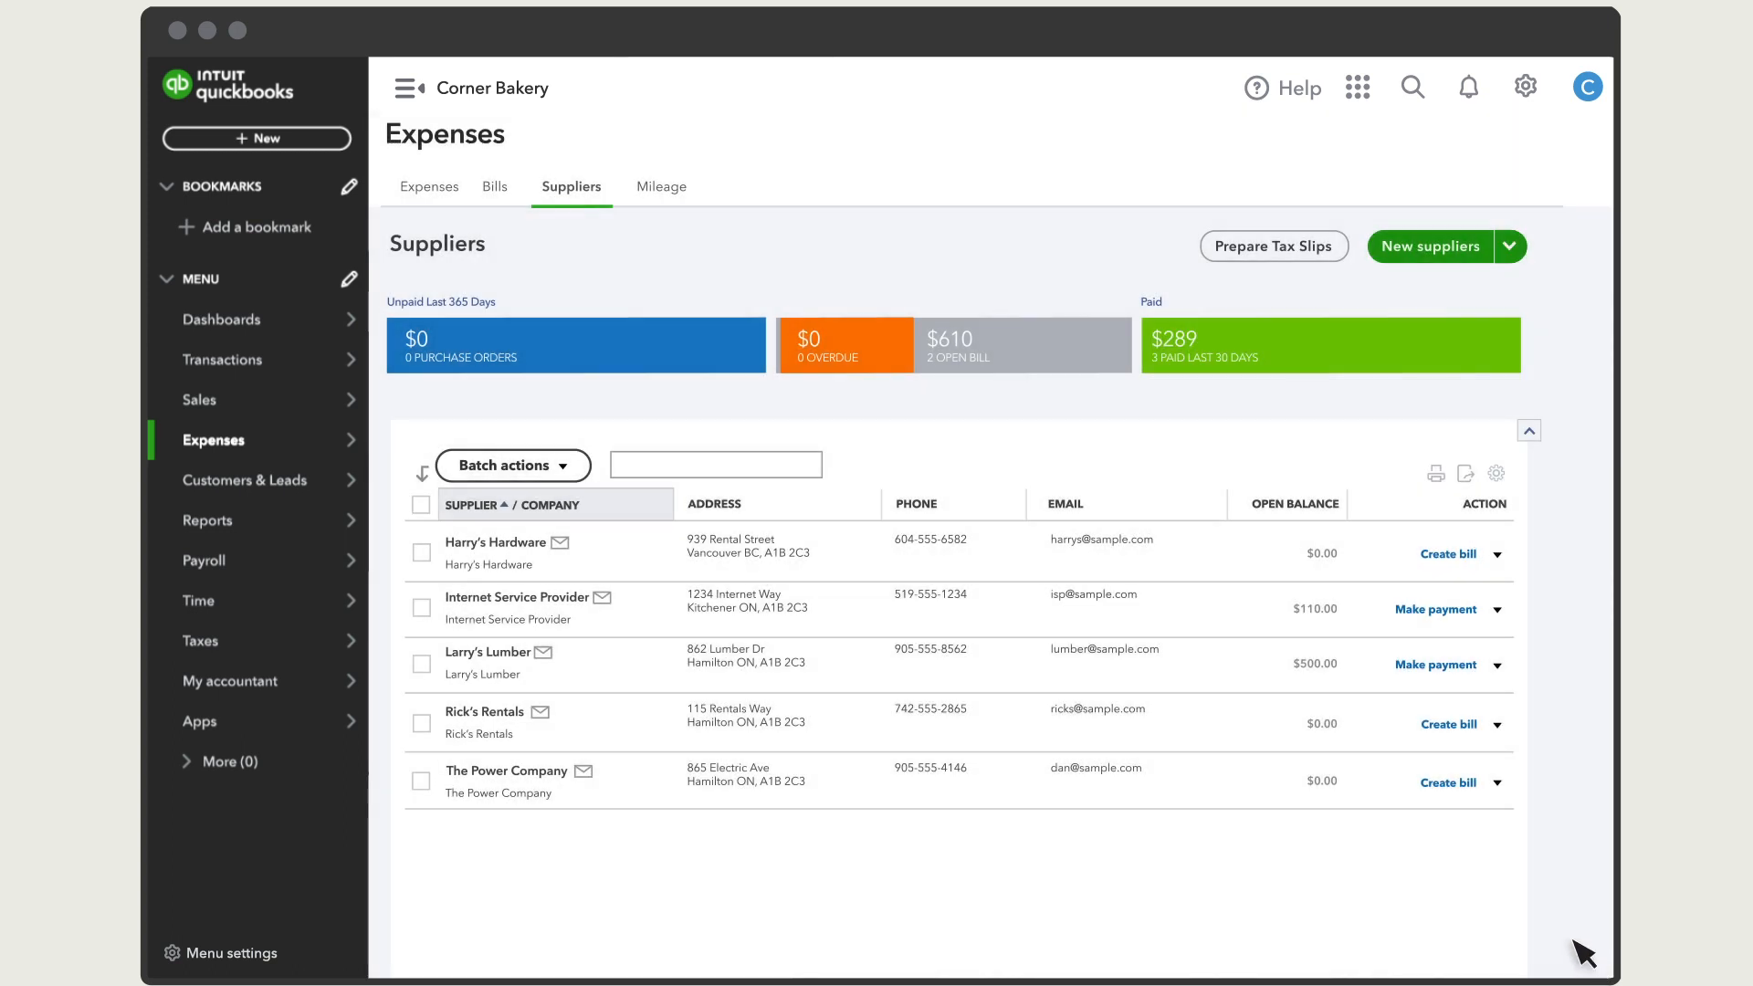
{"action": "mouse_move", "coordinate": [1083, 396]}
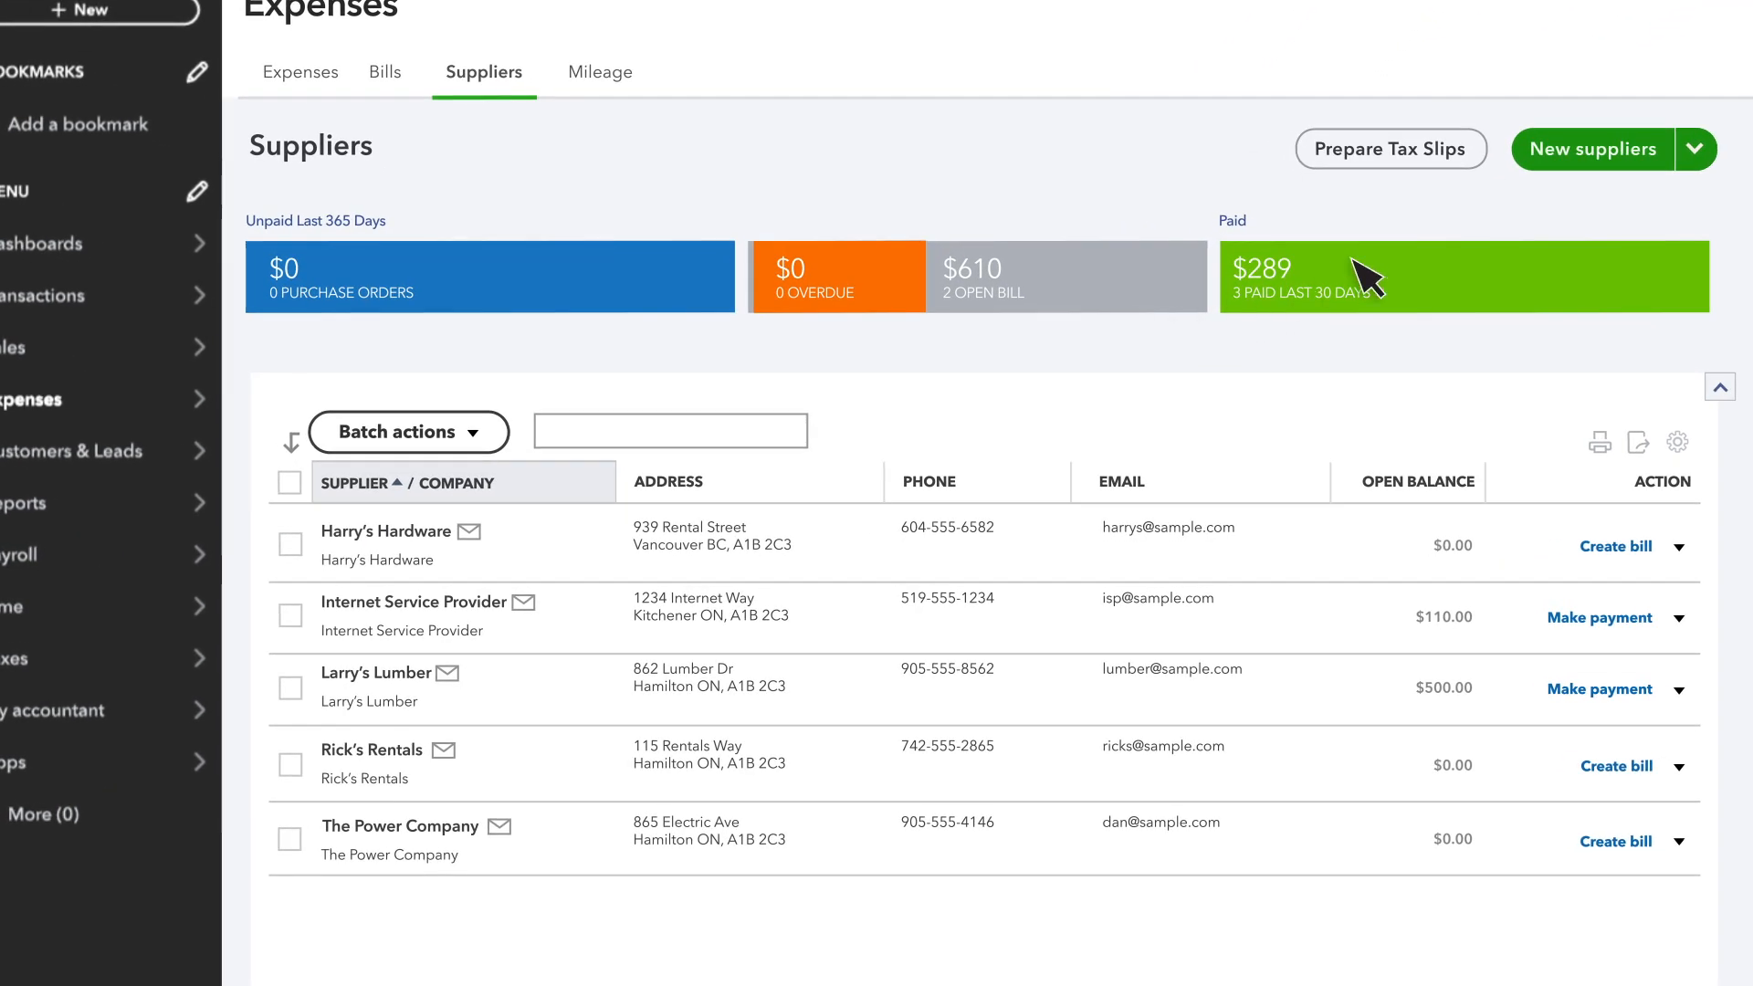
- Start the Import suppliers wizard from the New suppliers dropdown
{"action": "left_click", "coordinate": [1696, 148]}
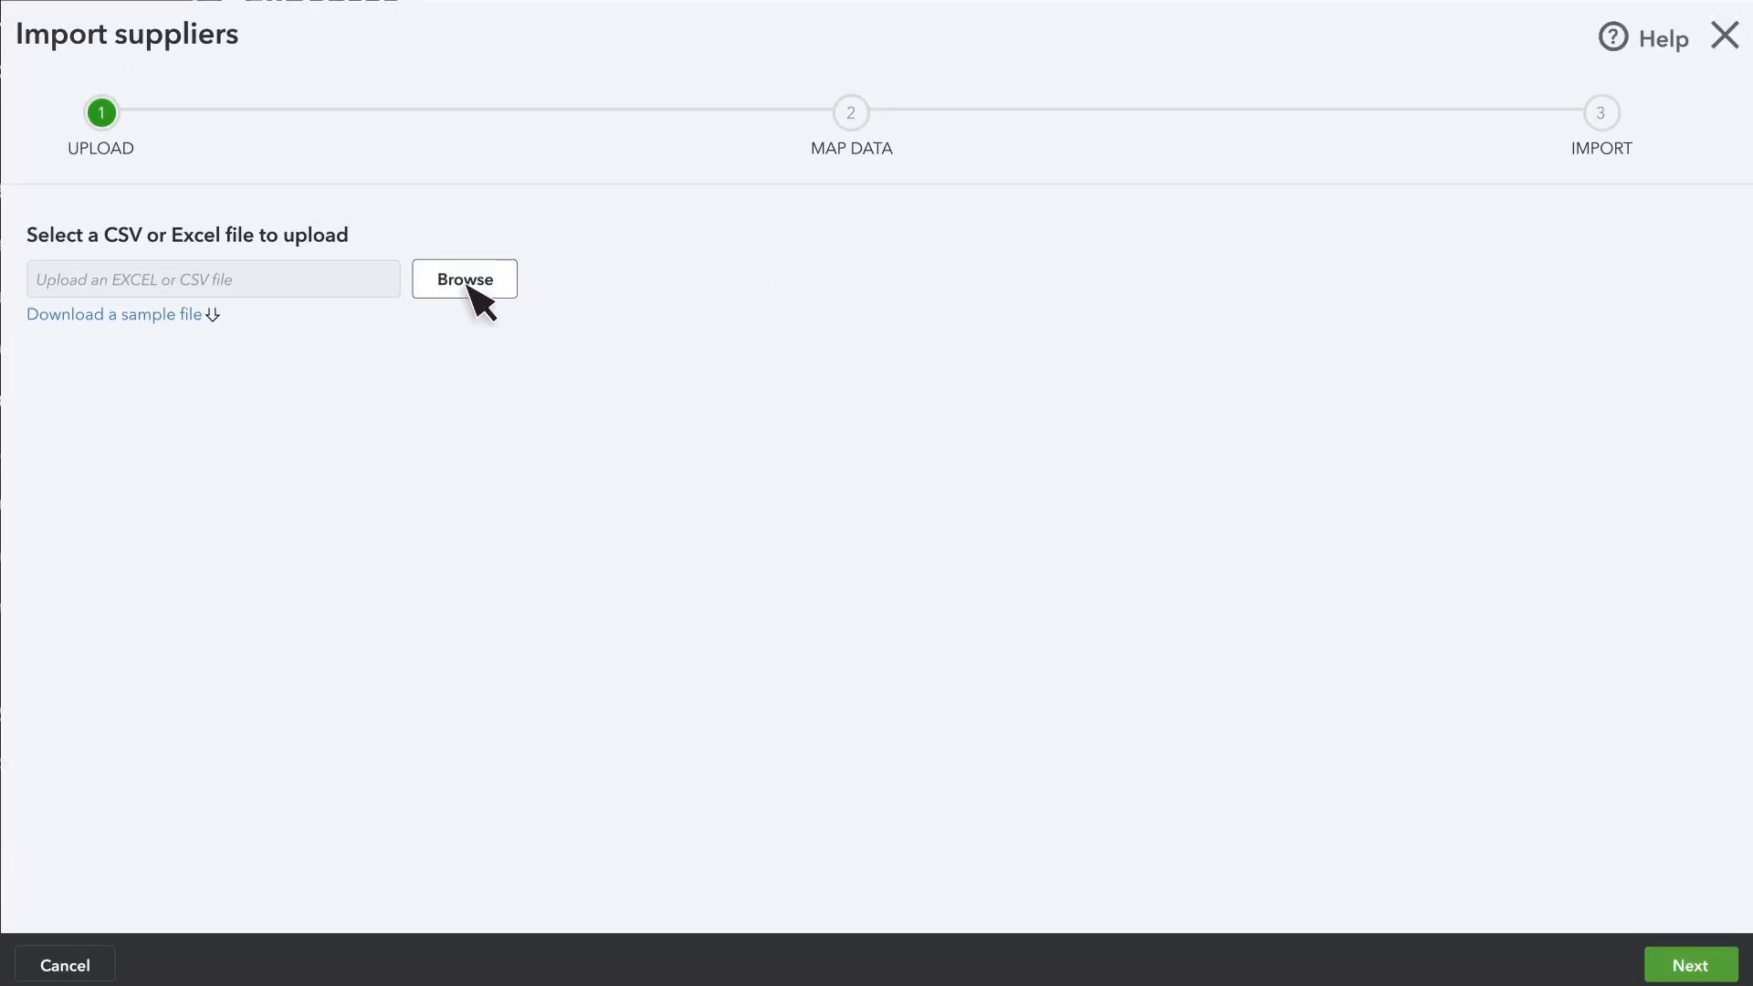
- Upload Suppliers_List.XLS, map Phone to the Tel column and import the five suppliers
{"action": "left_click", "coordinate": [462, 278]}
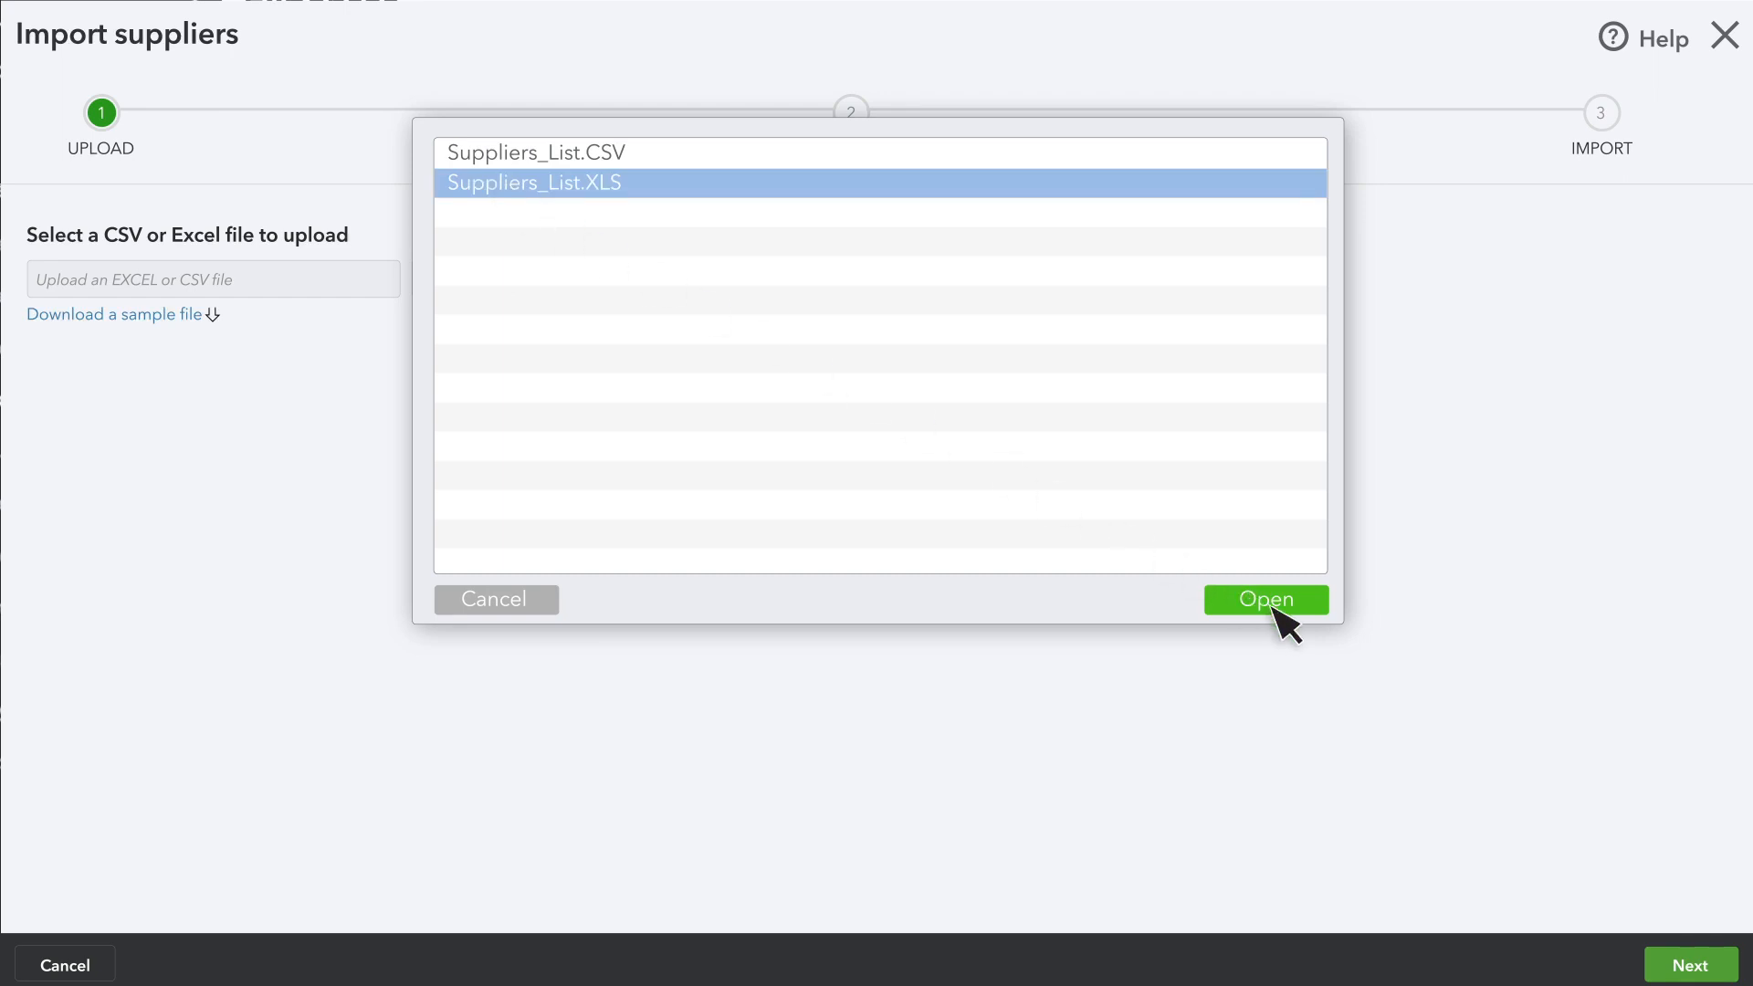
{"action": "left_click", "coordinate": [1264, 599]}
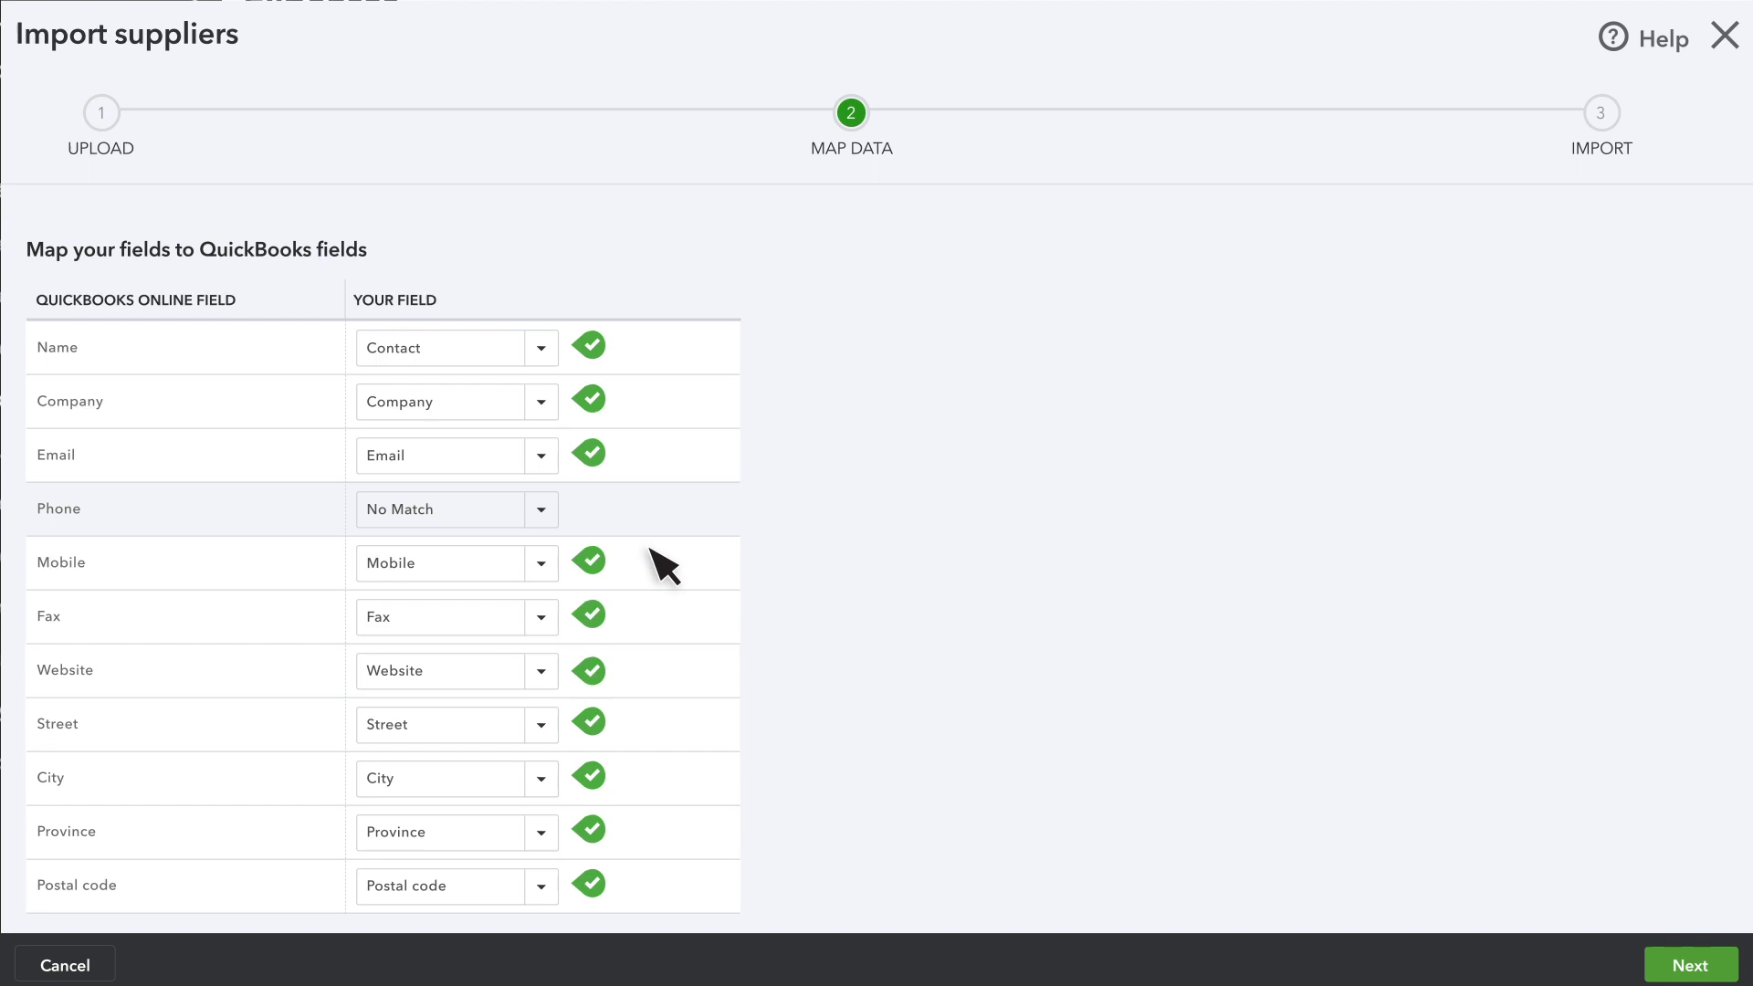
{"action": "left_click", "coordinate": [453, 510]}
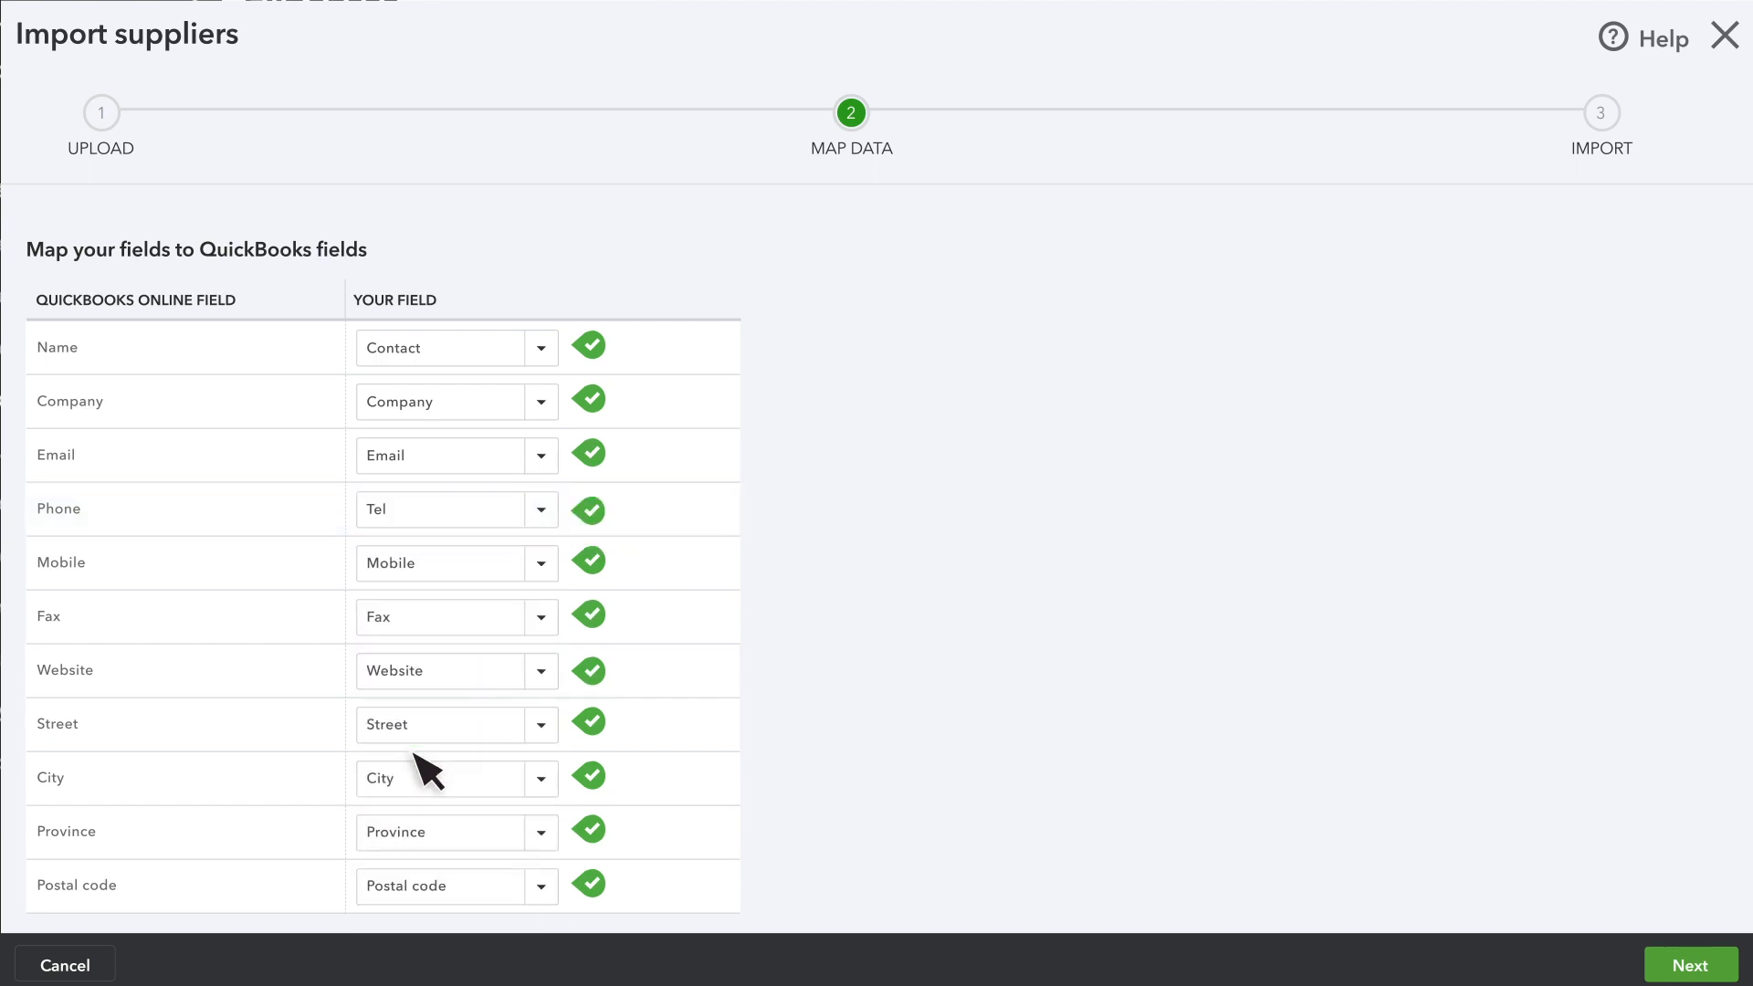
{"action": "left_click", "coordinate": [1691, 965]}
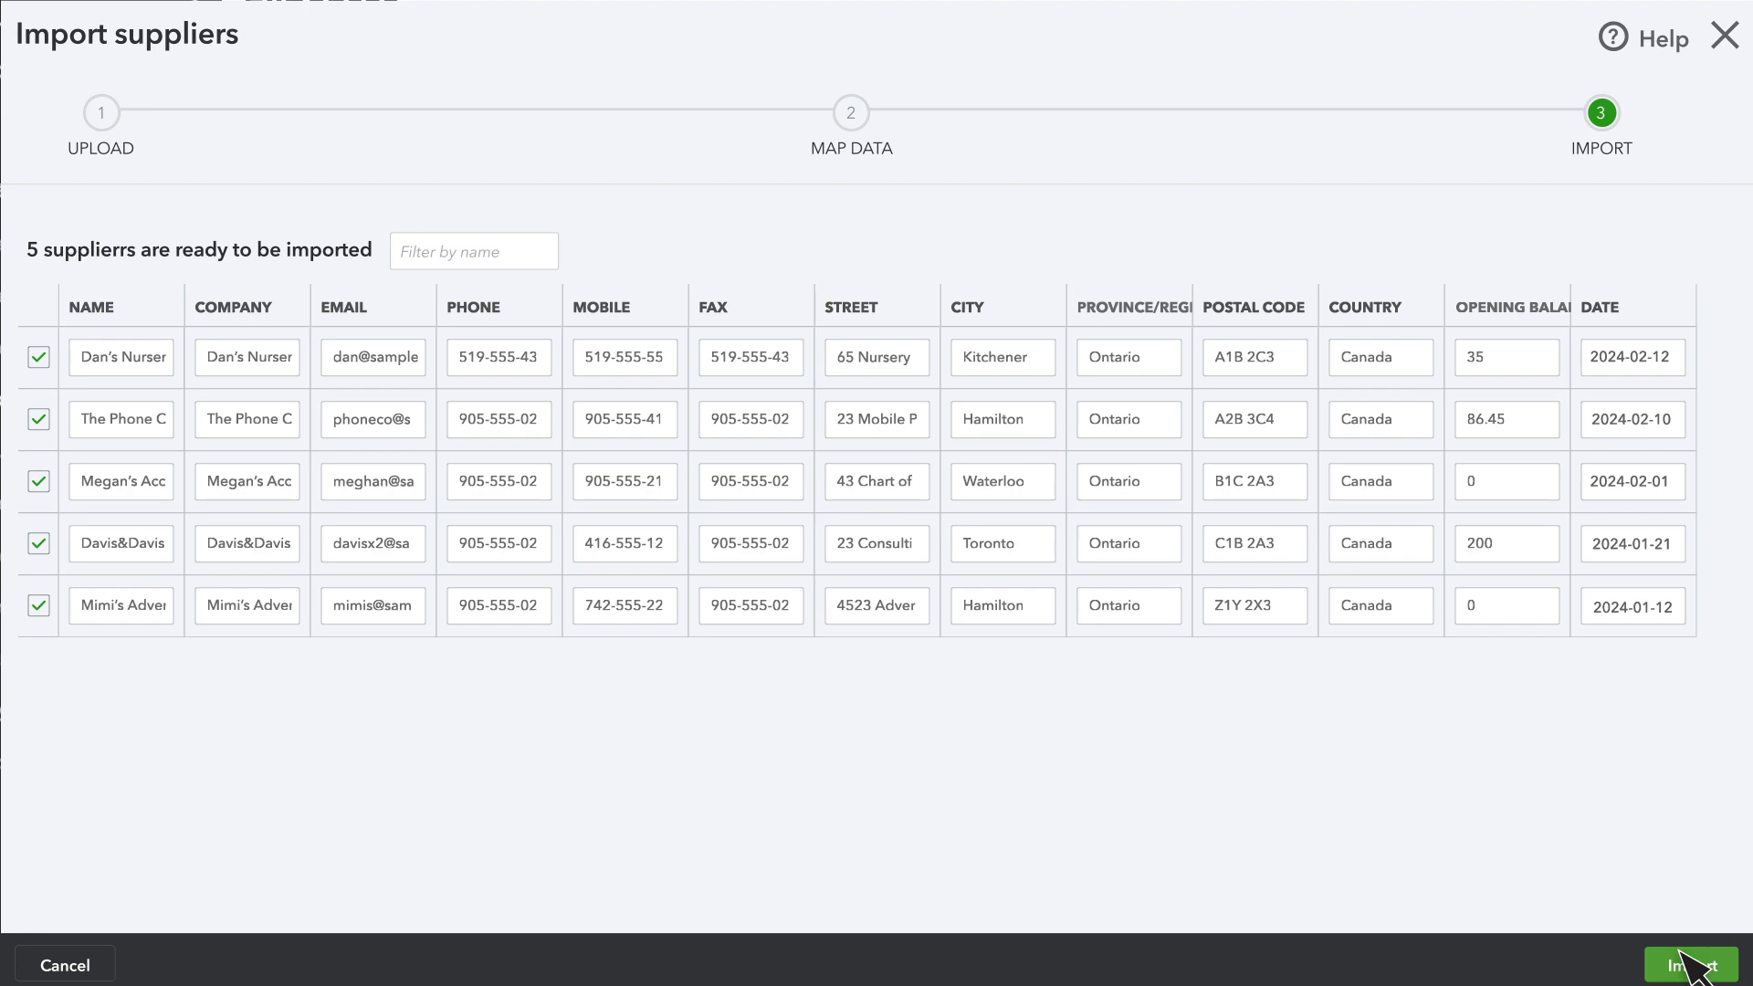
{"action": "left_click", "coordinate": [1695, 964]}
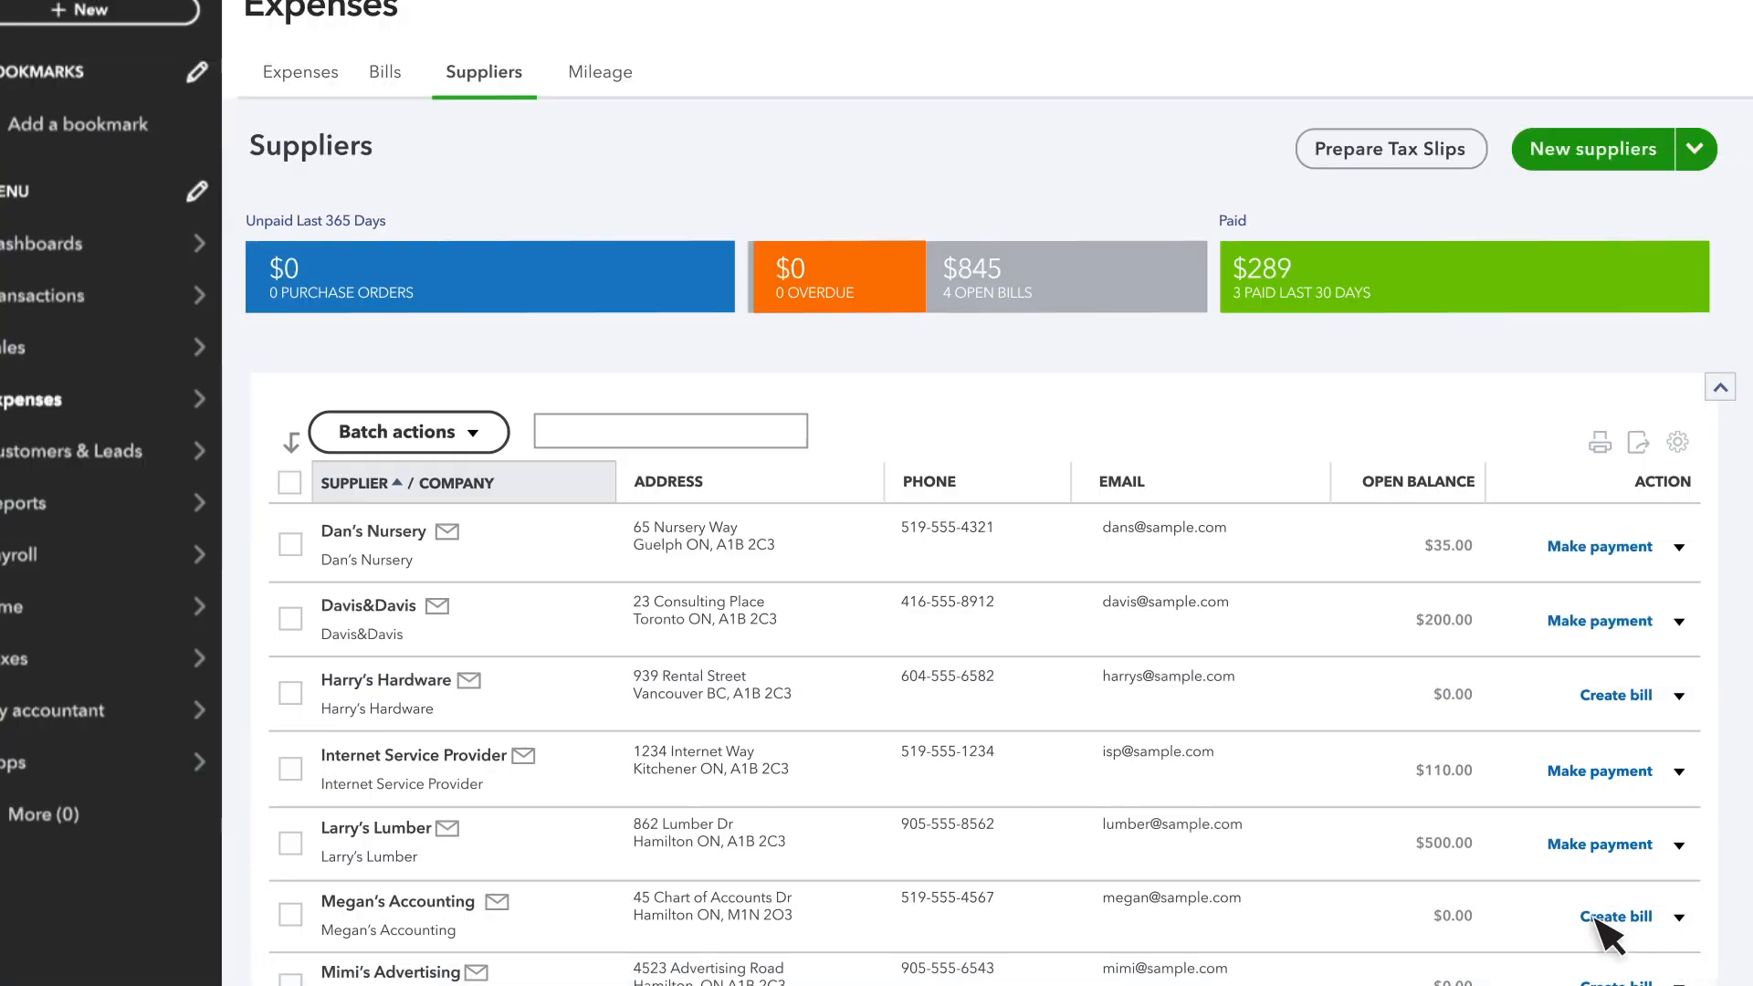
{"action": "mouse_move", "coordinate": [586, 721]}
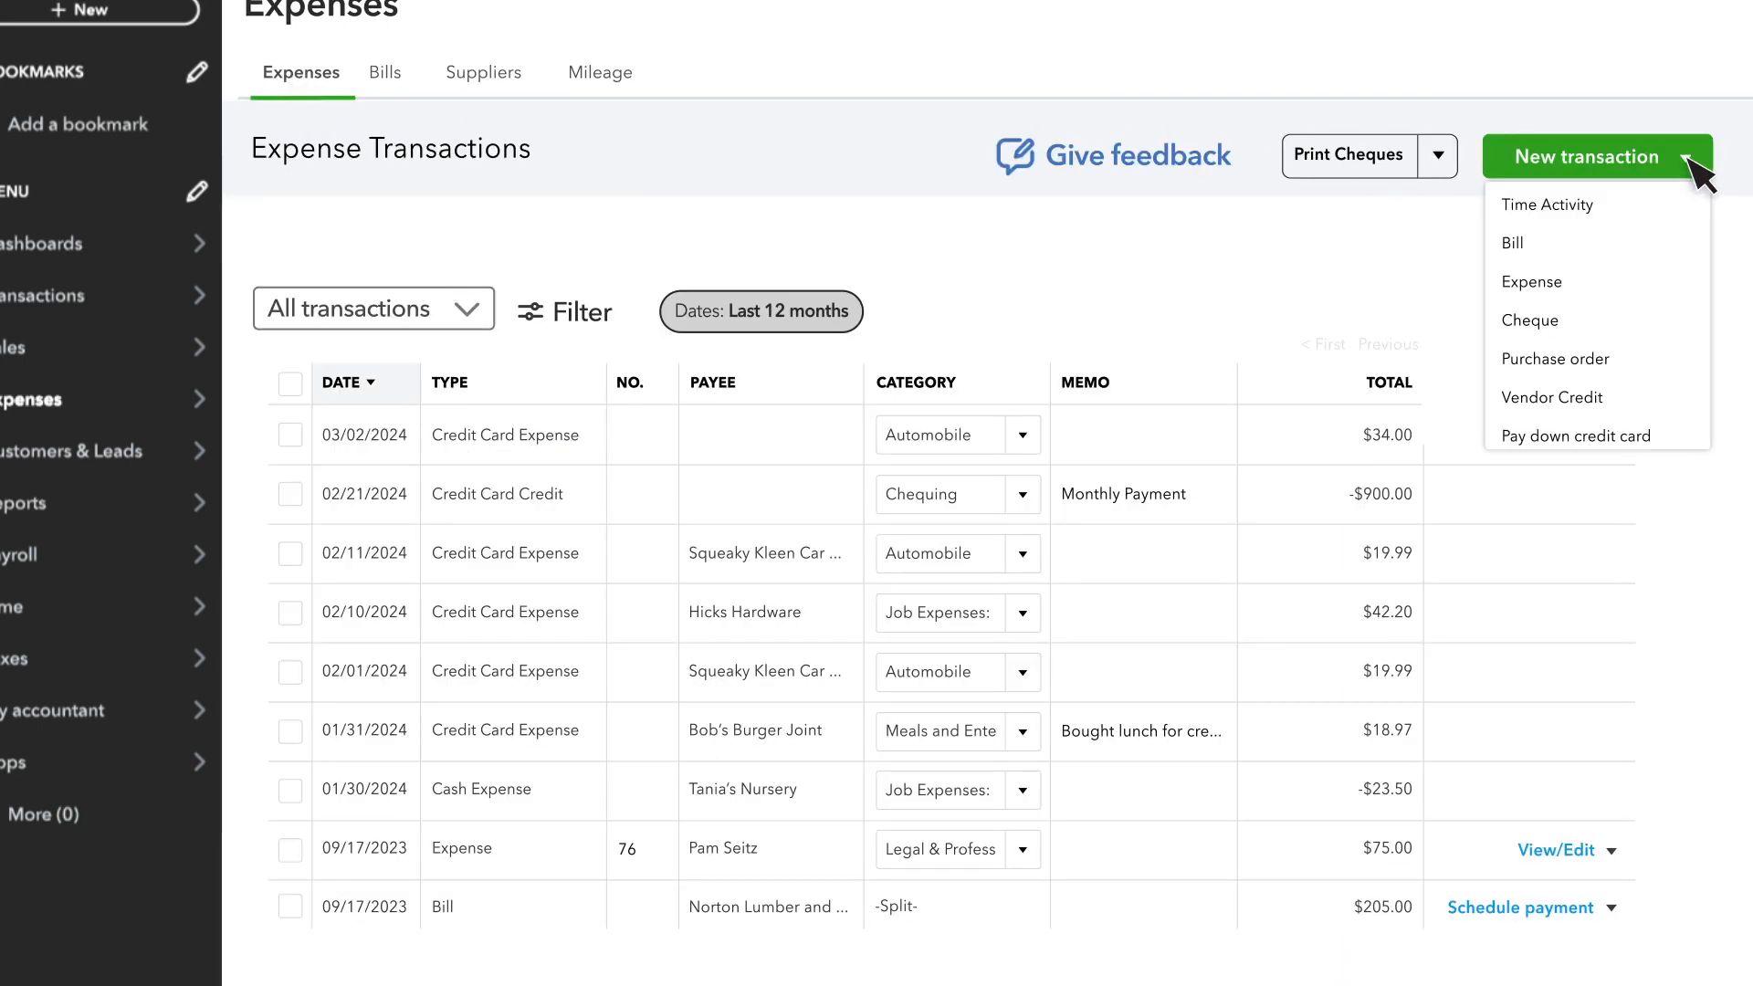
{"action": "left_click", "coordinate": [1514, 243]}
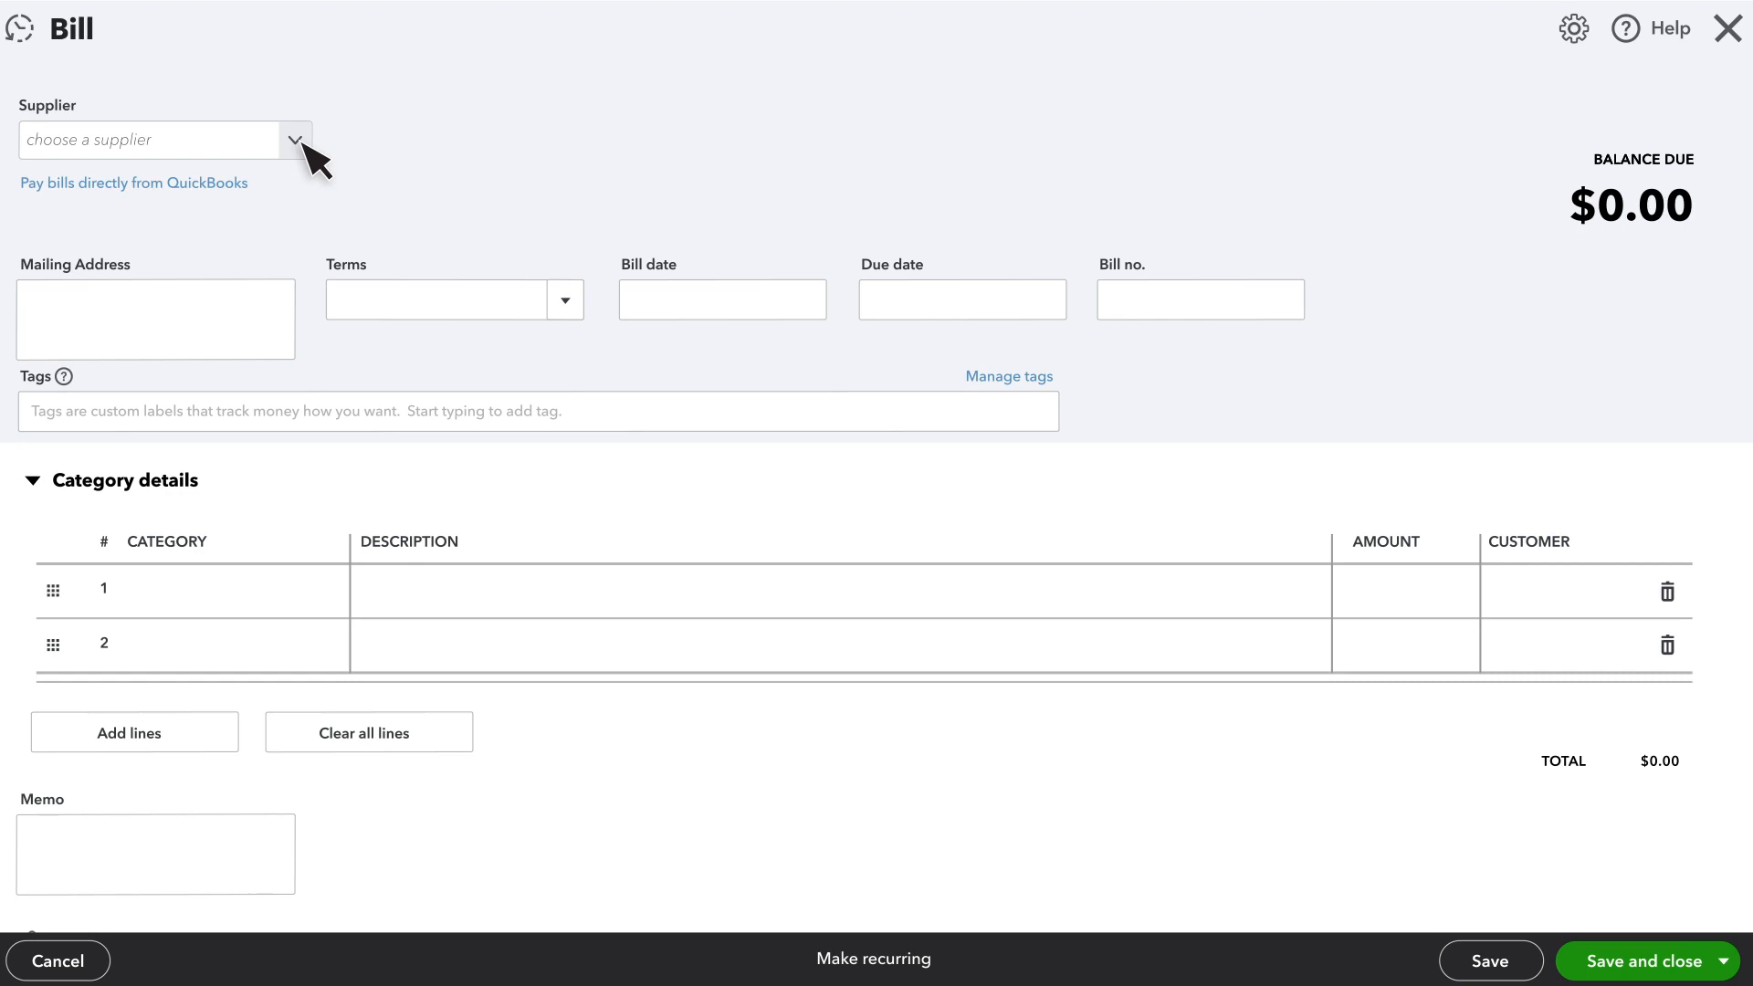
{"action": "left_click", "coordinate": [151, 141]}
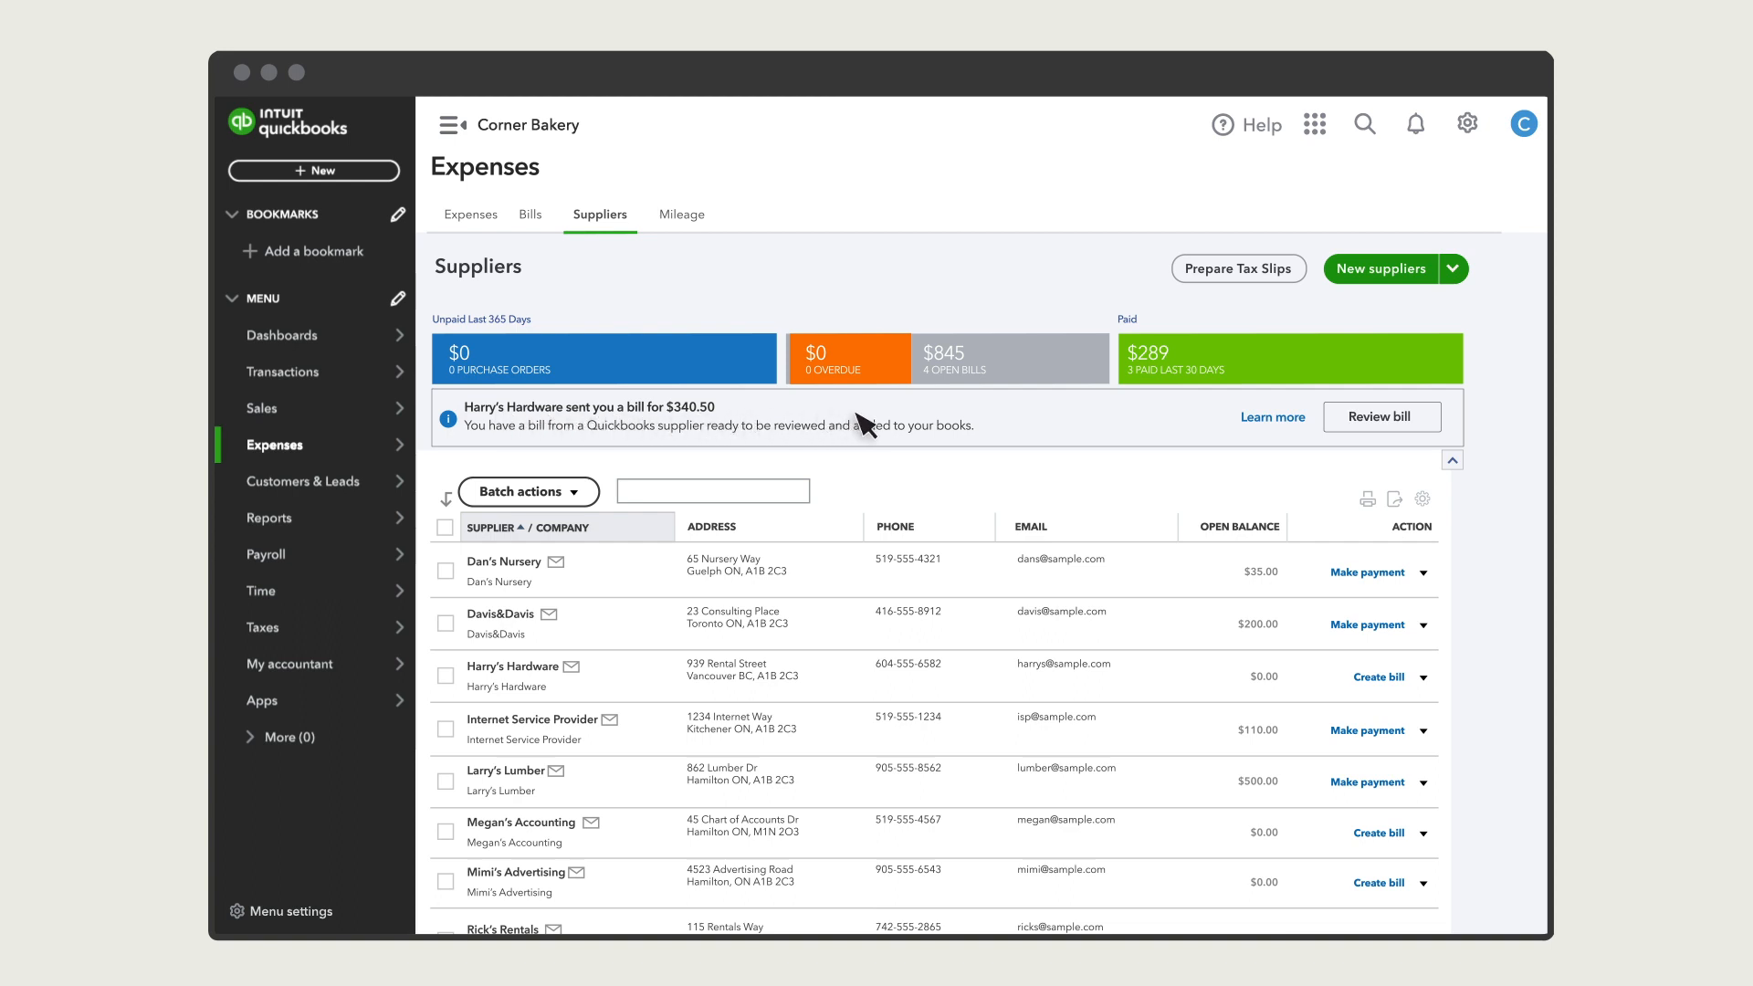
{"action": "mouse_move", "coordinate": [1448, 151]}
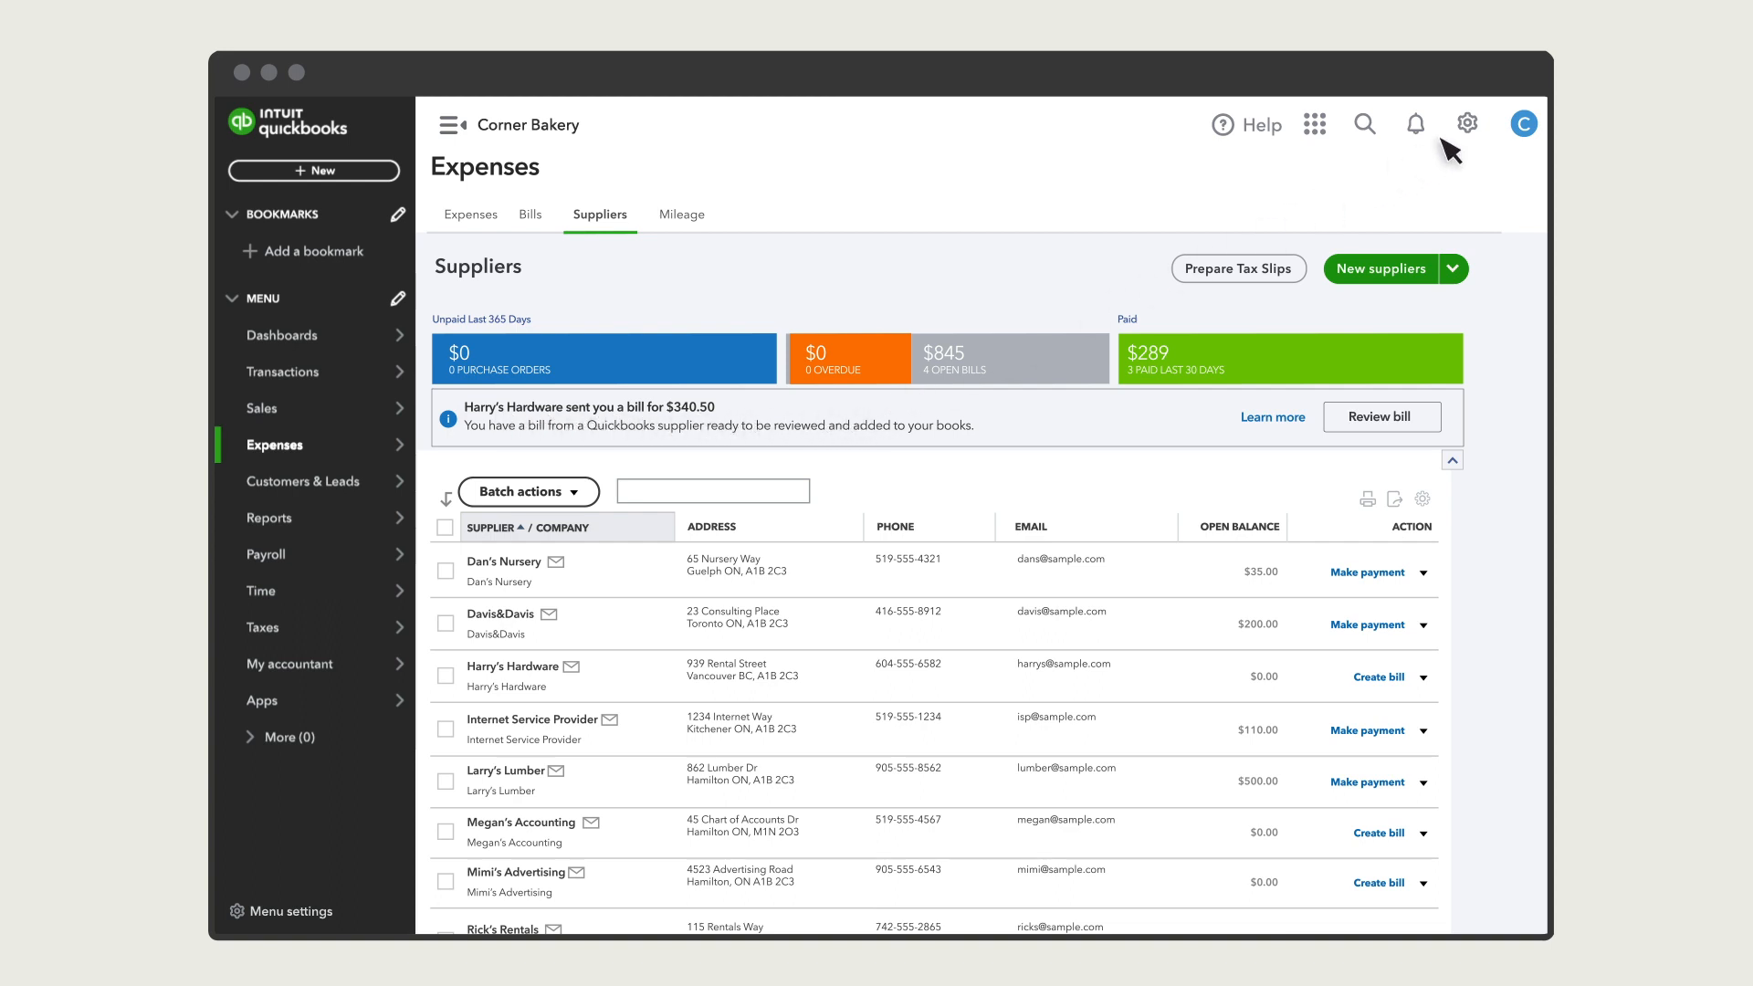
{"action": "mouse_move", "coordinate": [1632, 62]}
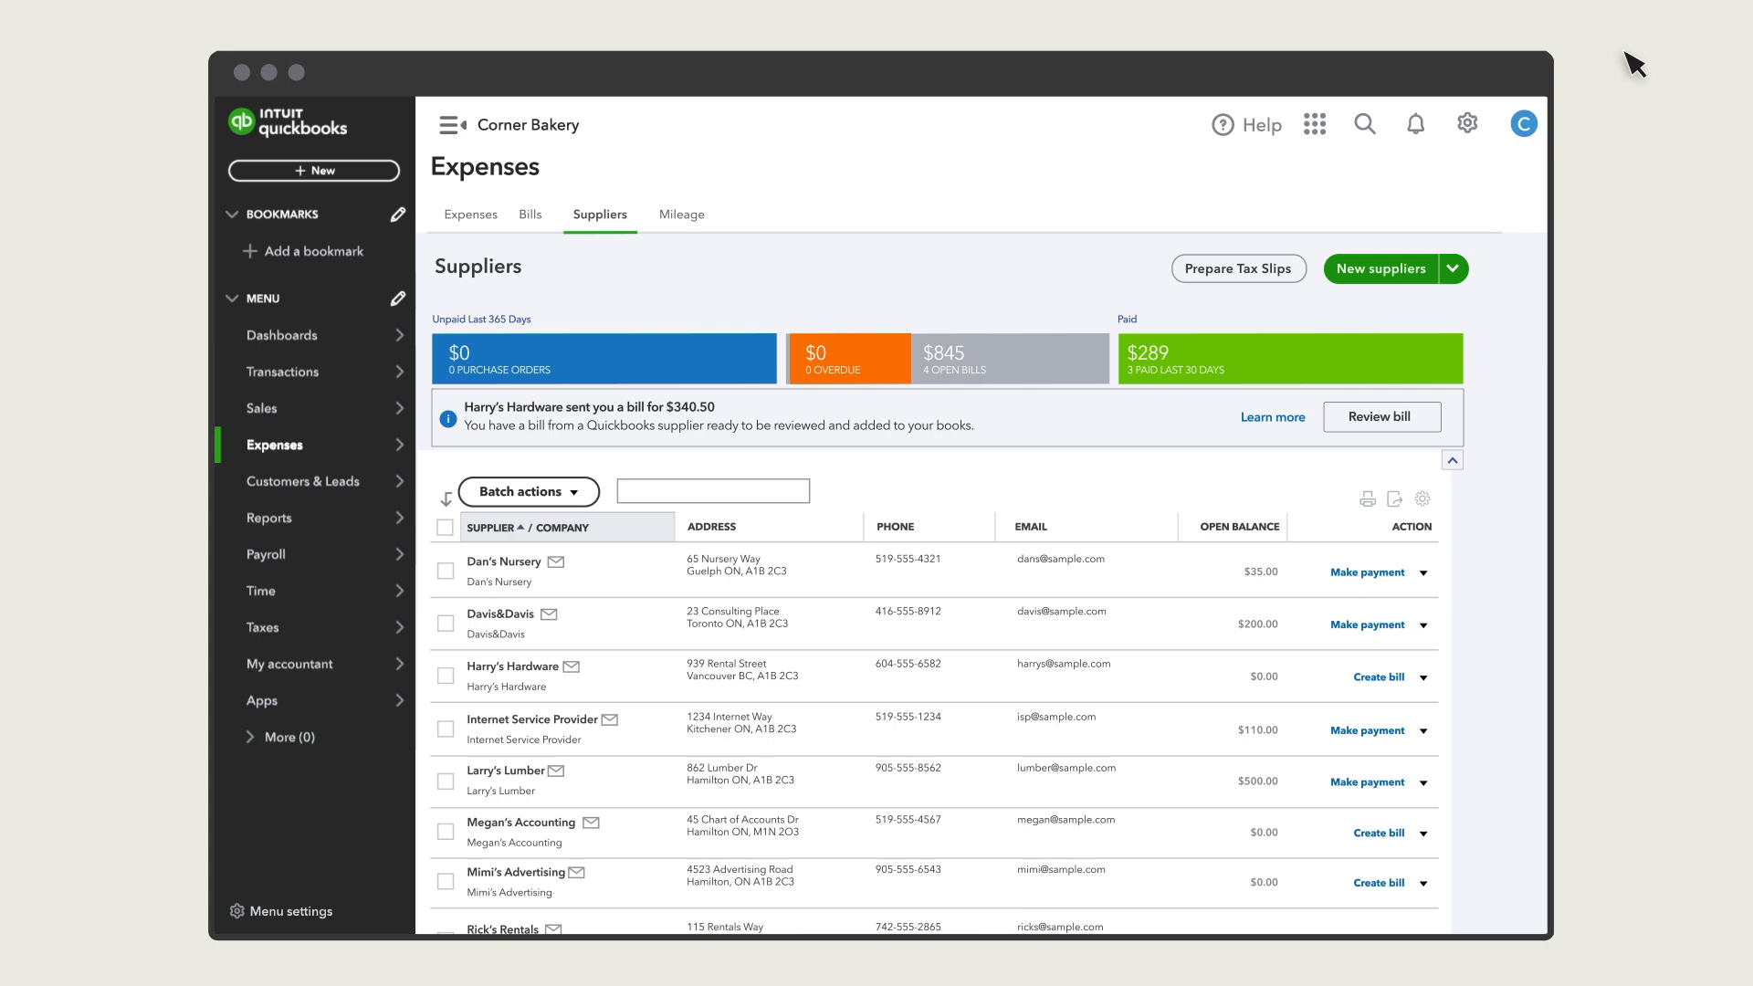
{"action": "left_click", "coordinate": [1423, 499]}
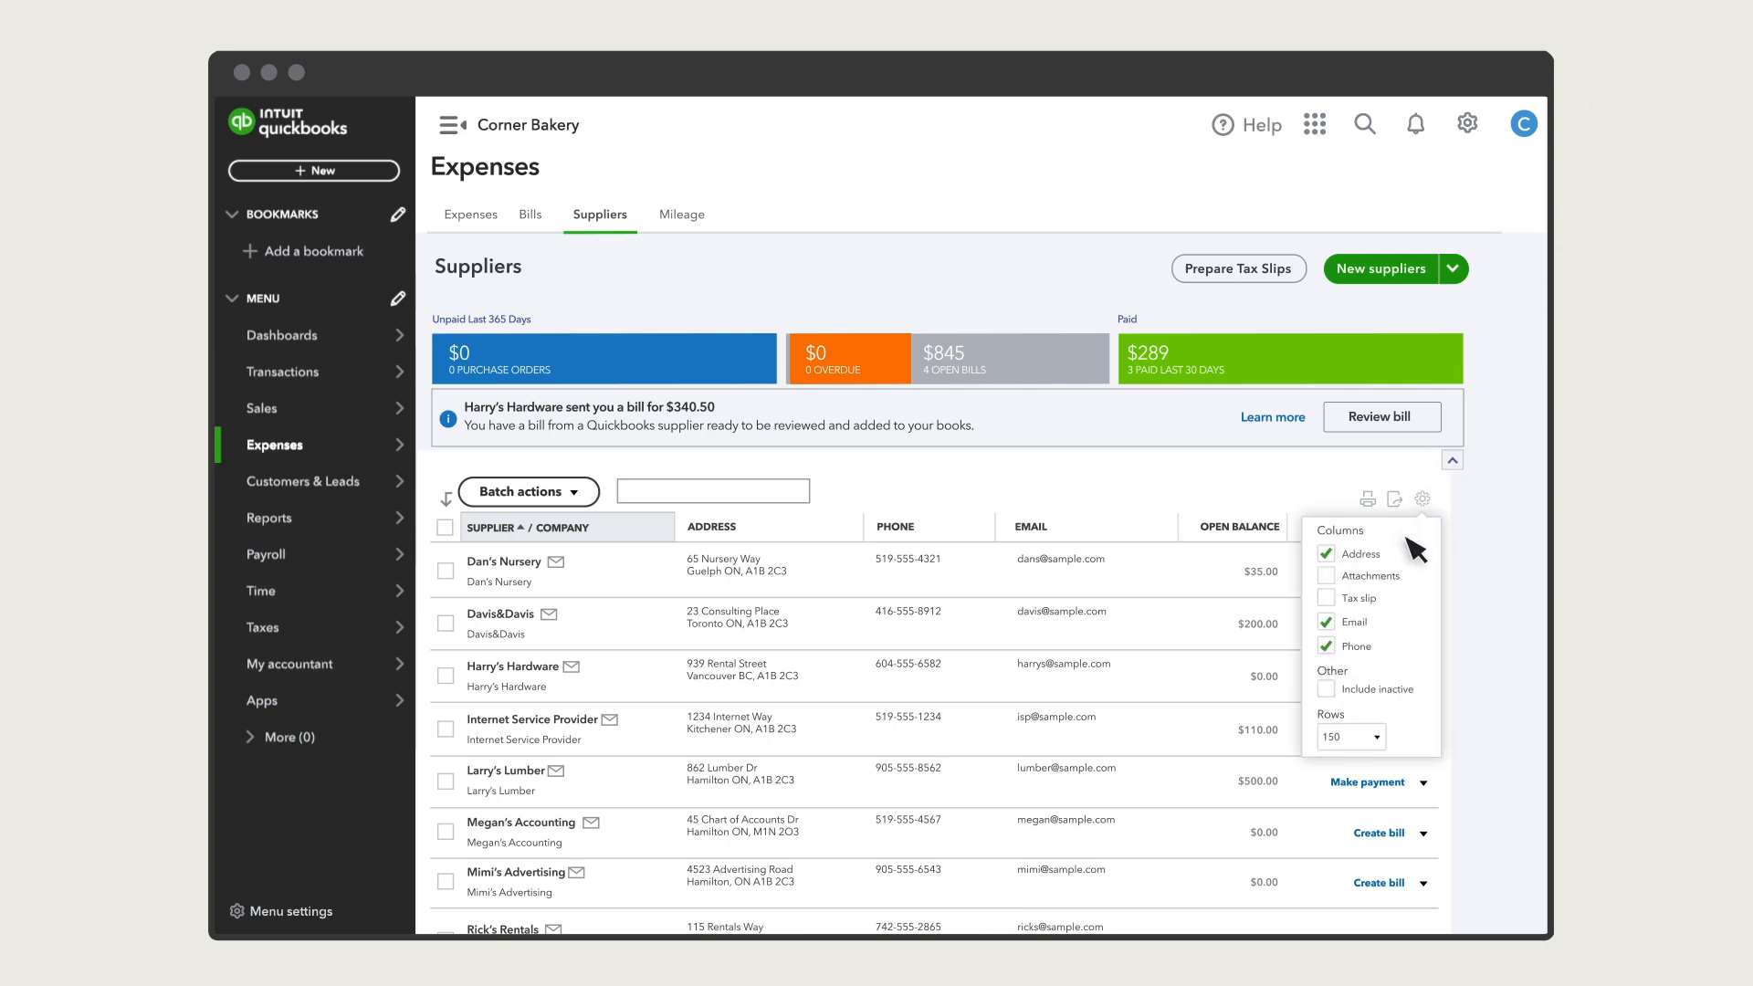
{"action": "mouse_move", "coordinate": [1420, 558]}
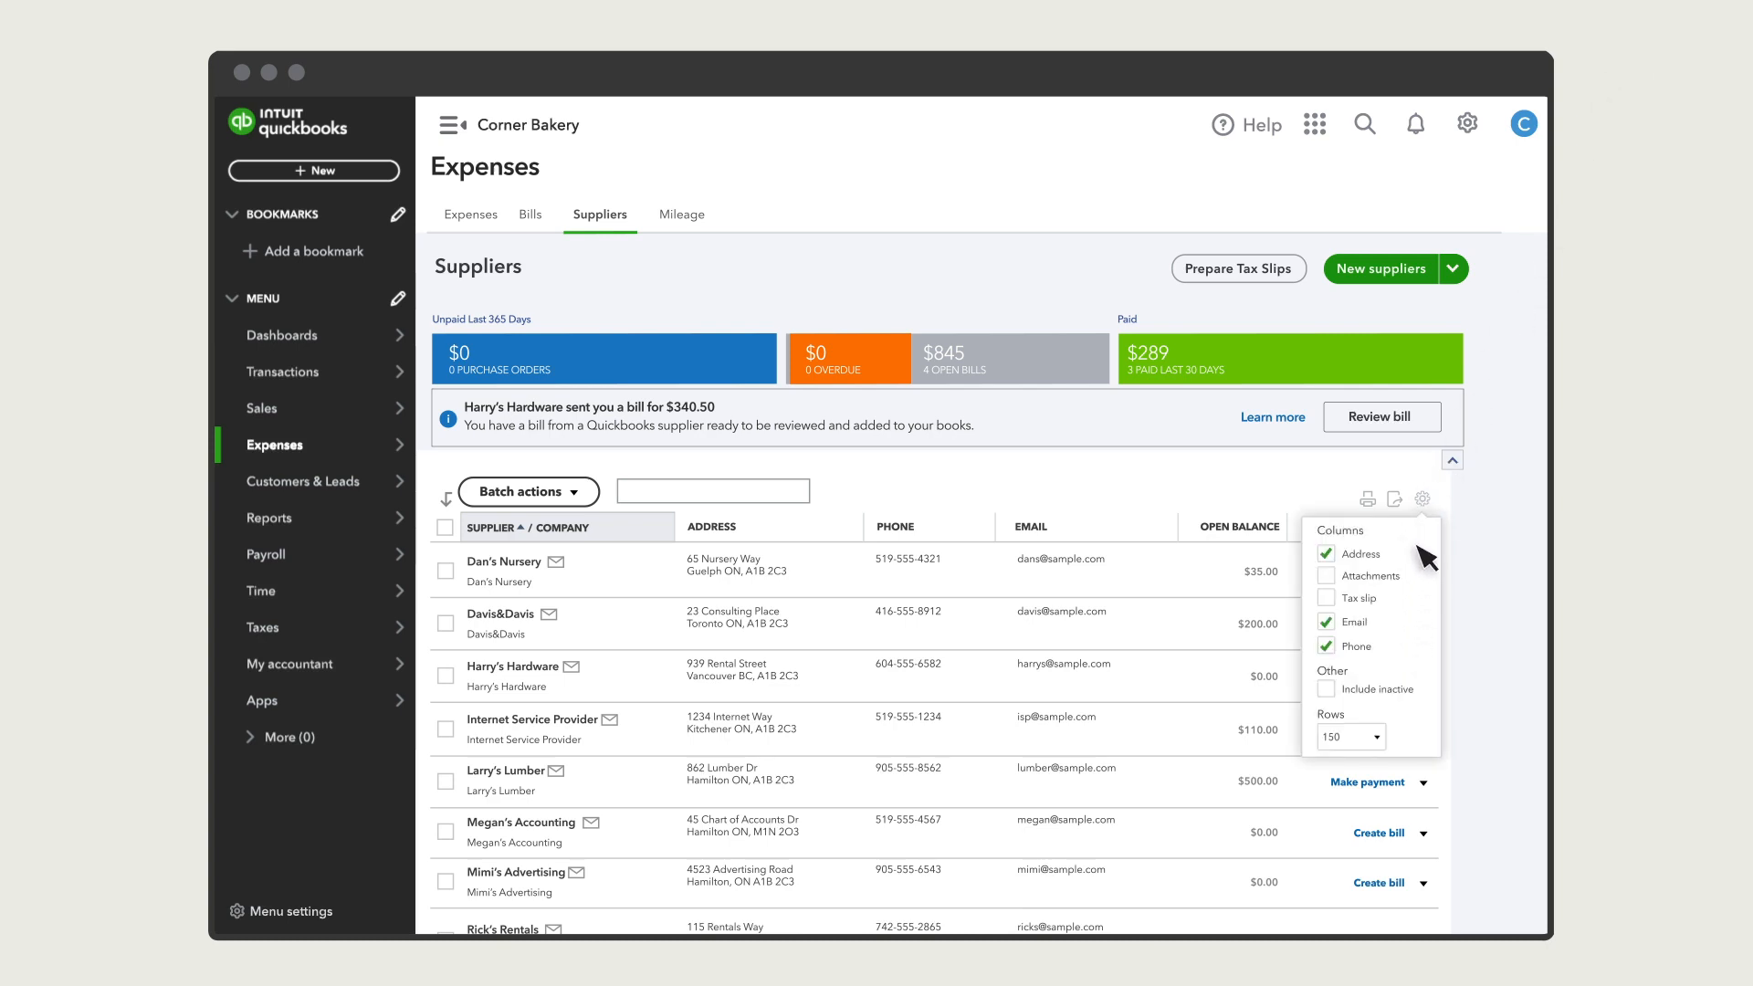
{"action": "left_click", "coordinate": [1422, 498]}
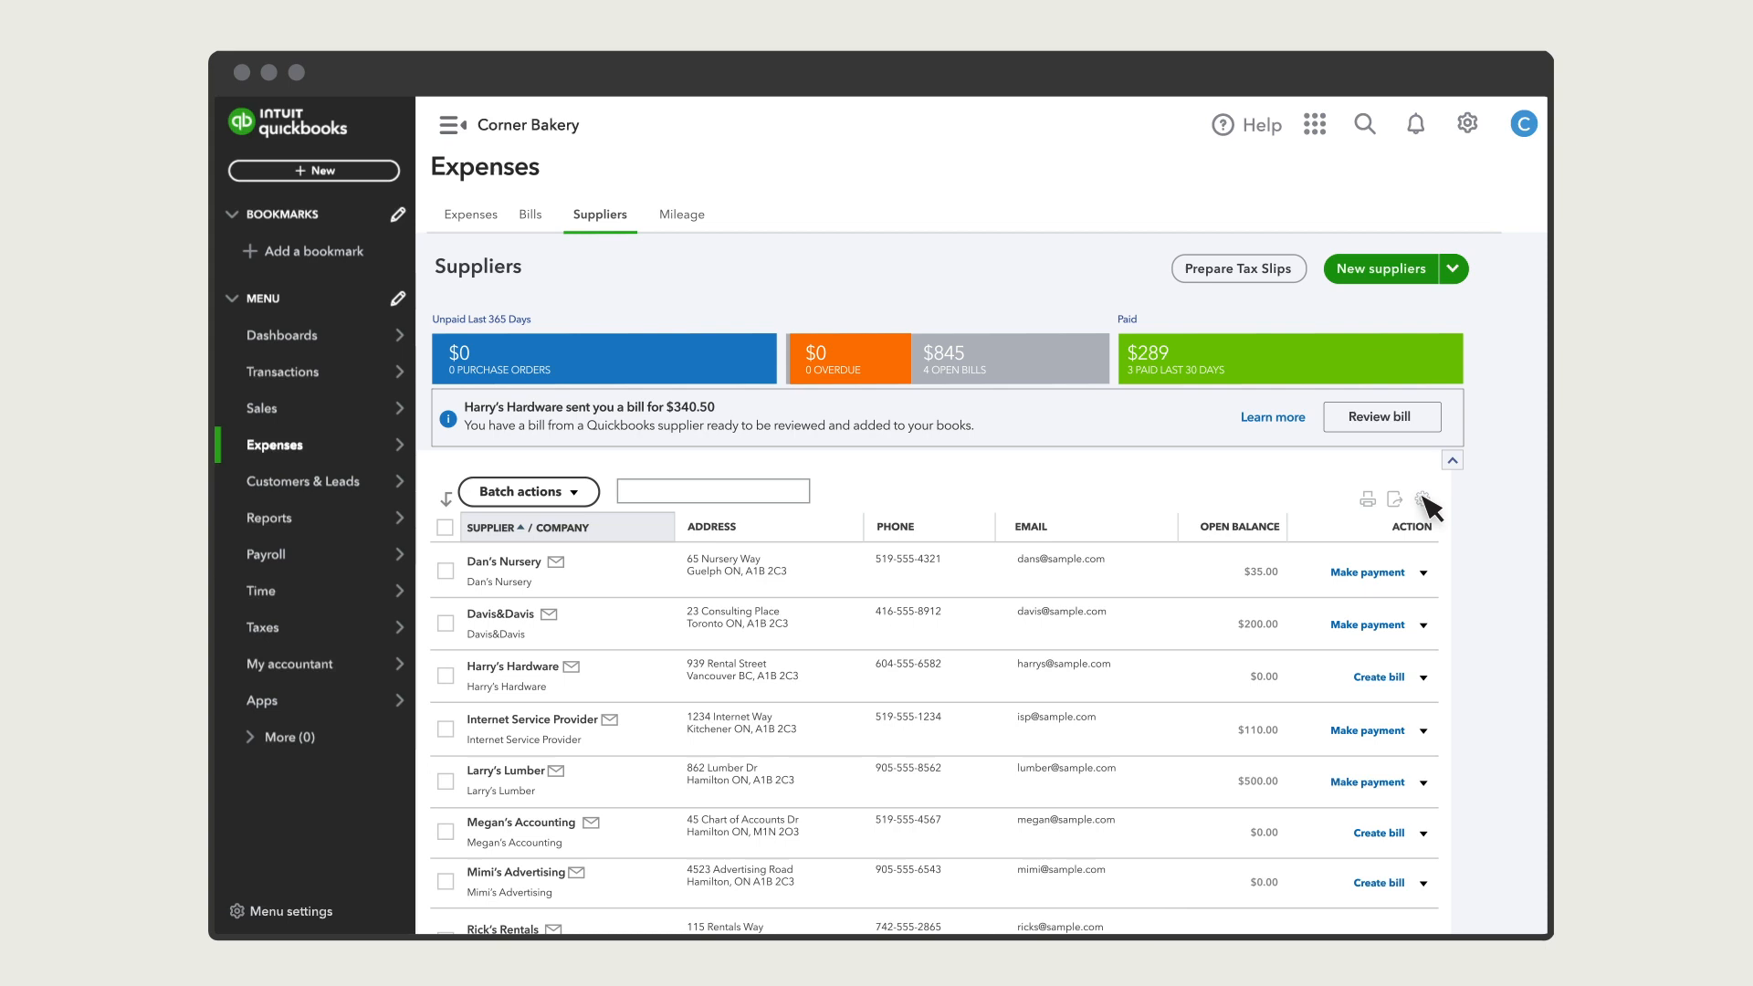
{"action": "mouse_move", "coordinate": [1311, 697]}
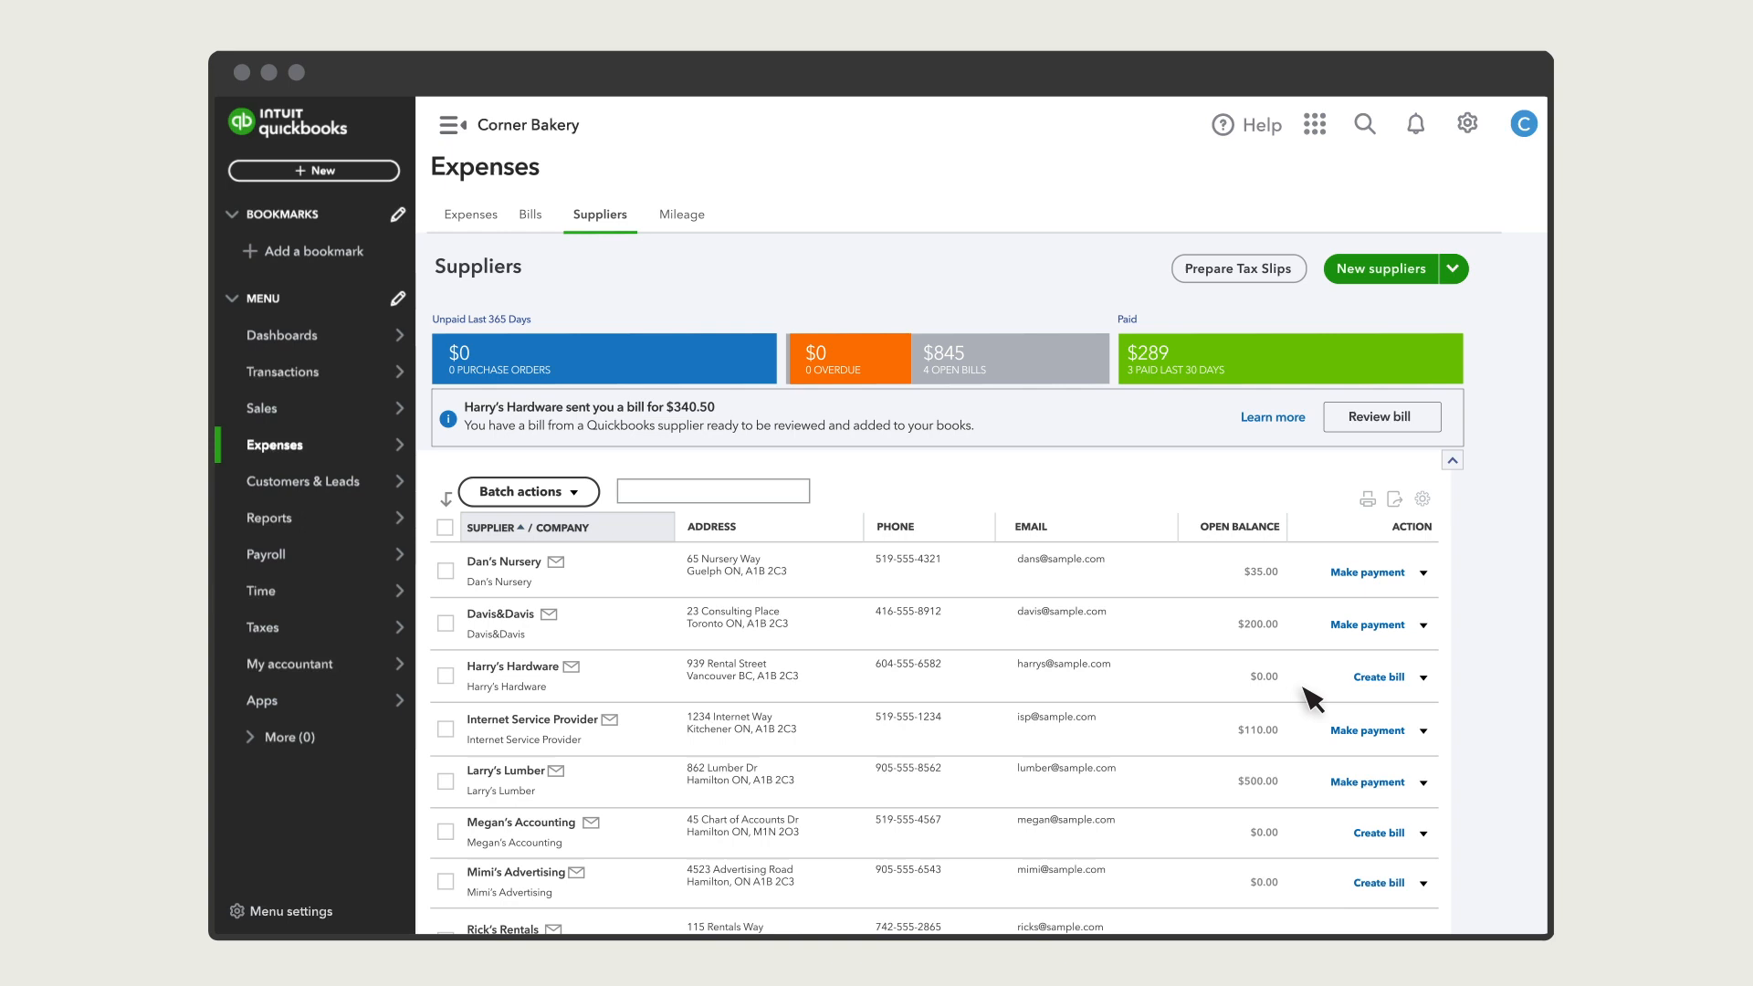
{"action": "mouse_move", "coordinate": [1289, 852]}
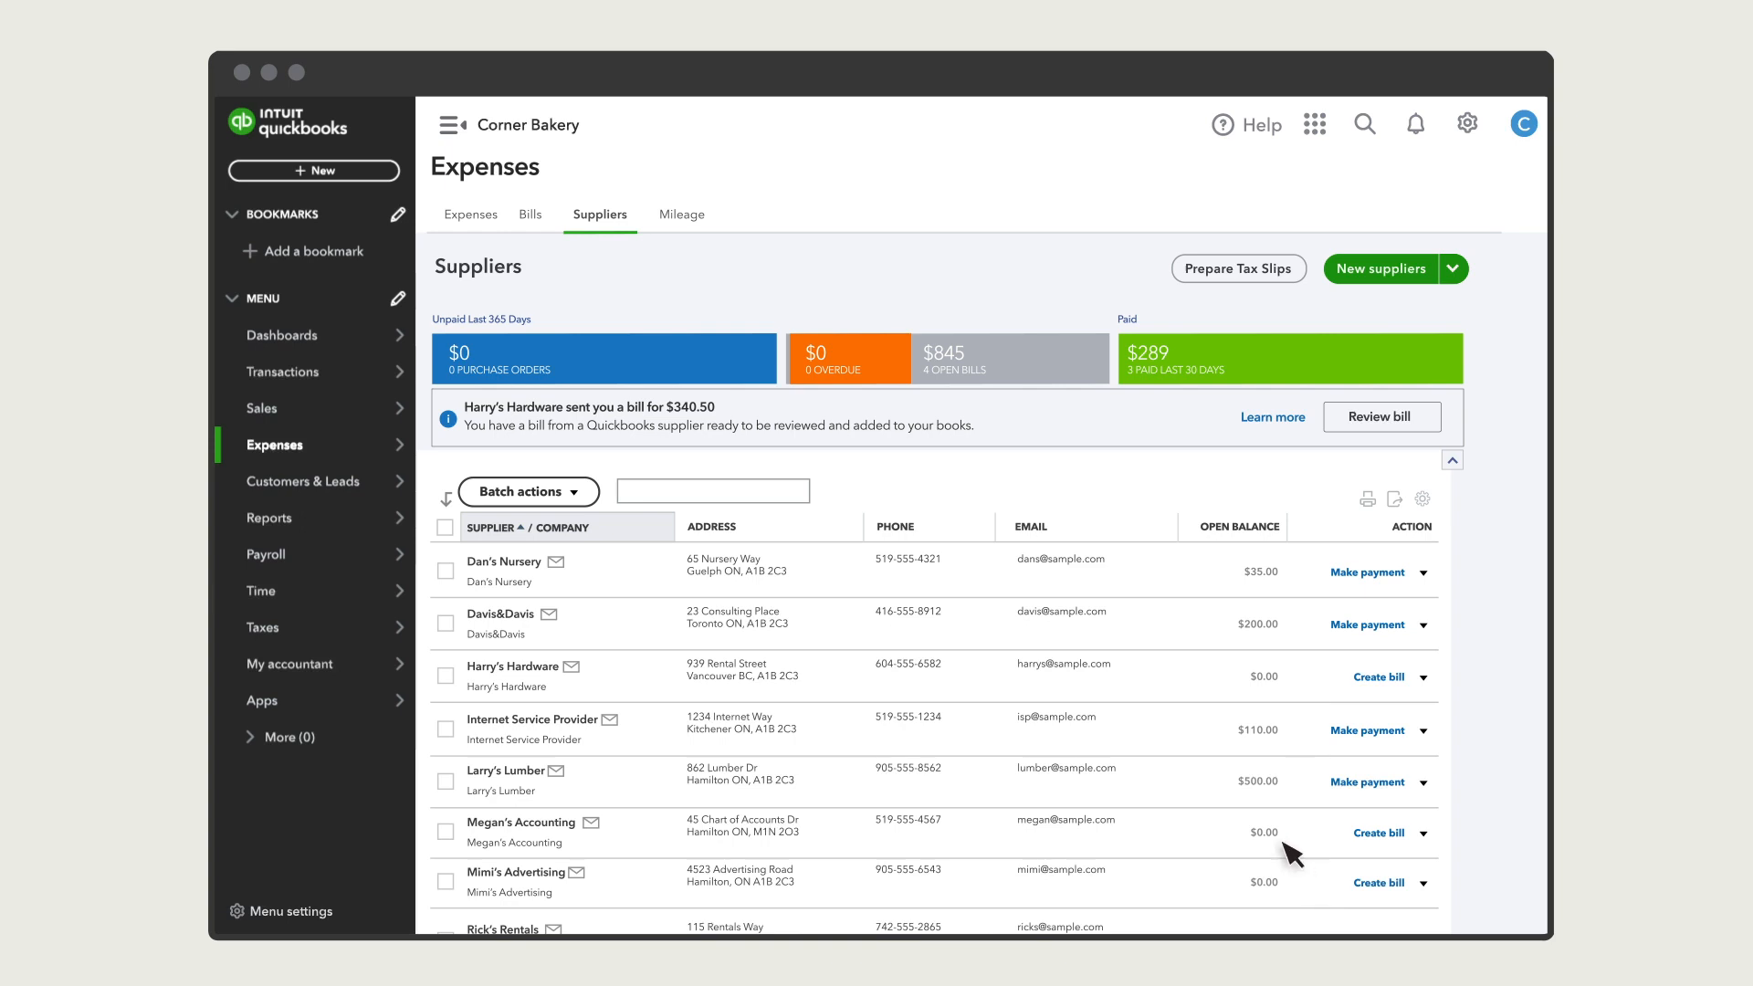
- Filter the supplier list to the four suppliers with open bills via the money bar
{"action": "left_click", "coordinate": [1008, 356]}
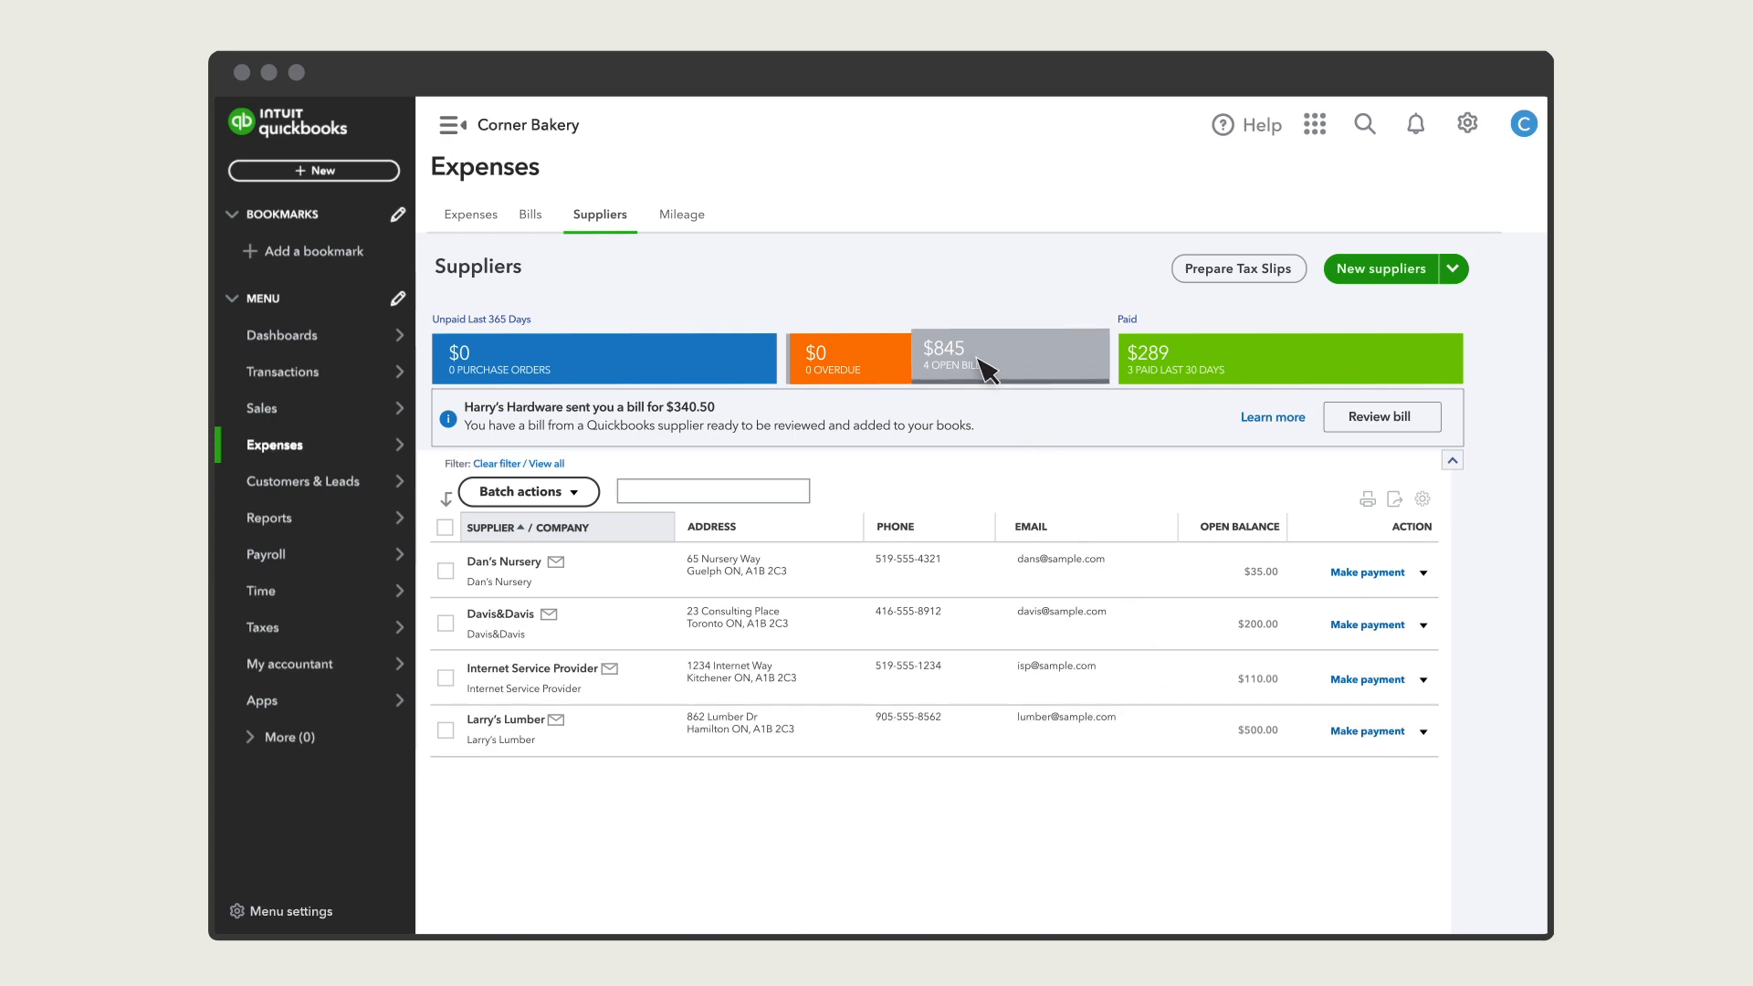
{"action": "mouse_move", "coordinate": [843, 350]}
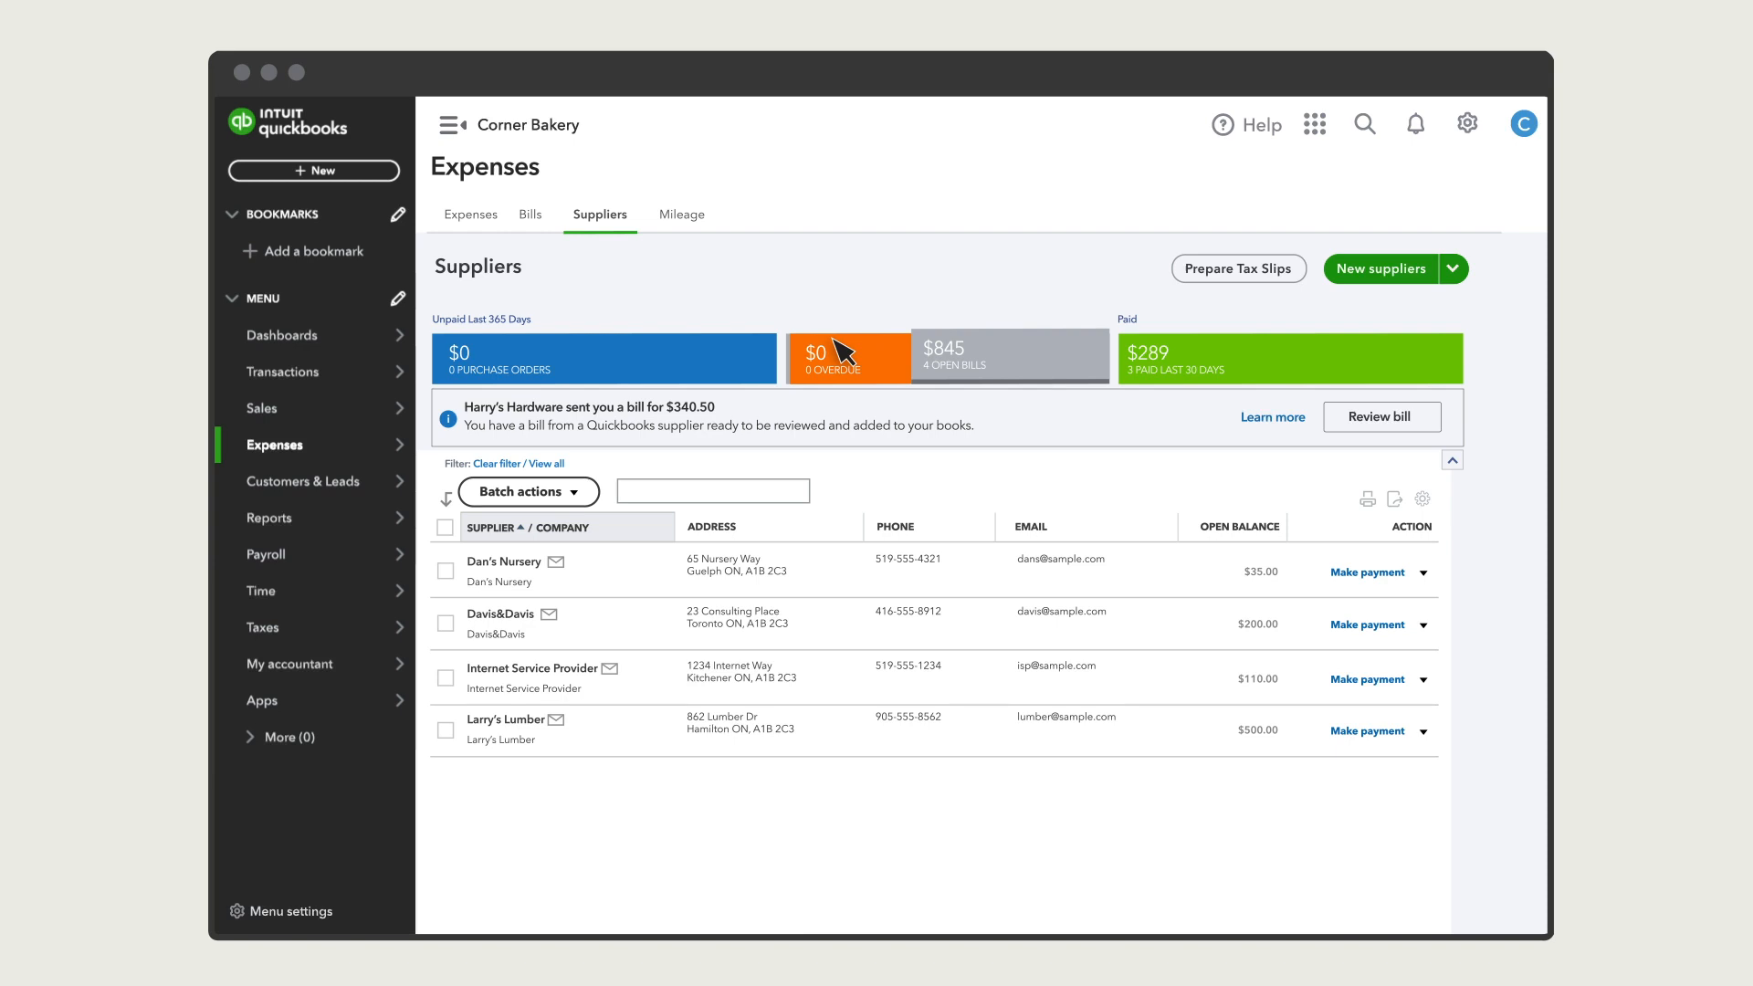